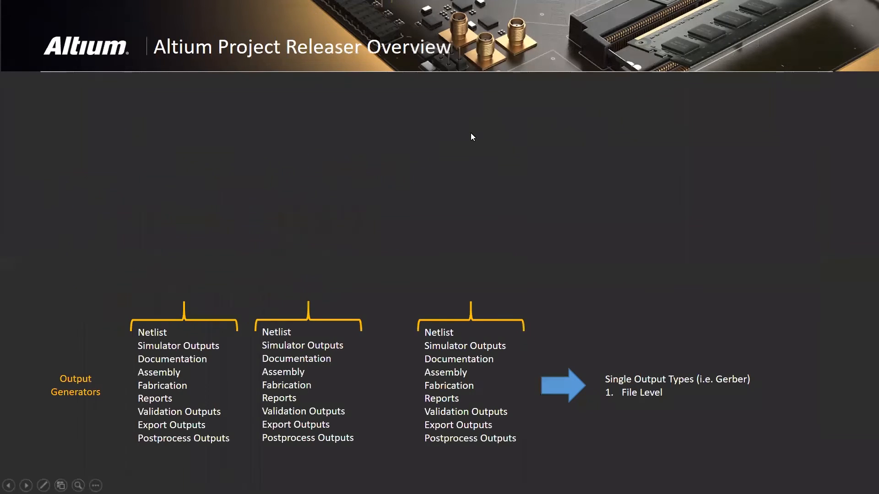
mouse_move(813, 252)
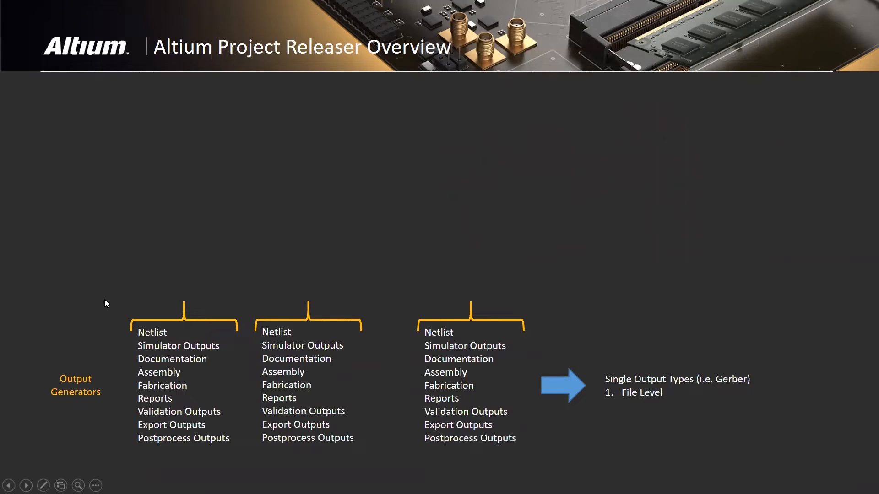
mouse_move(699, 435)
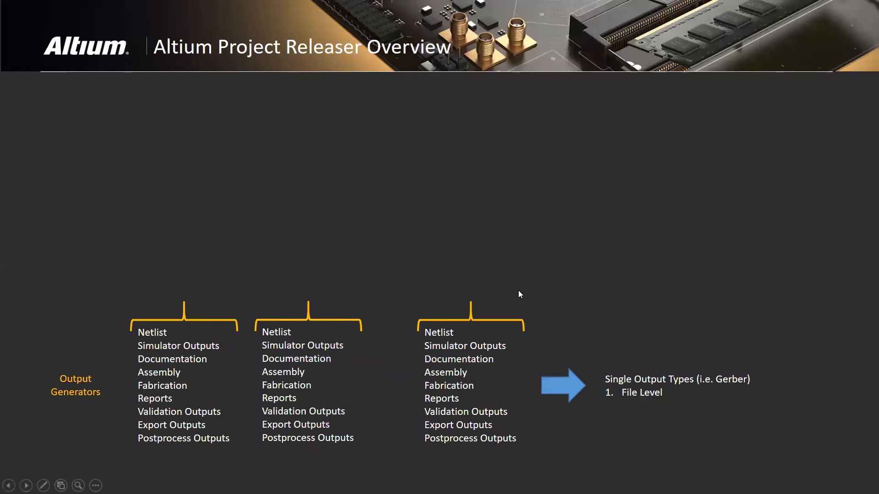
mouse_move(556, 303)
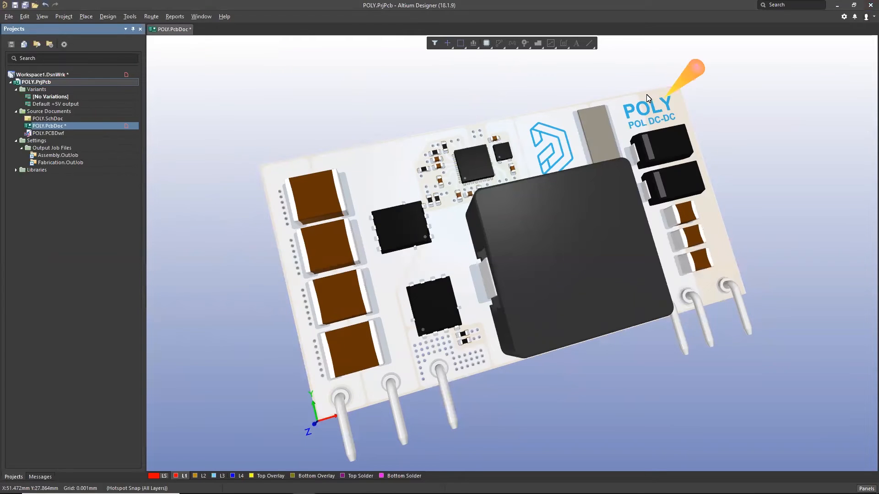
mouse_move(426, 120)
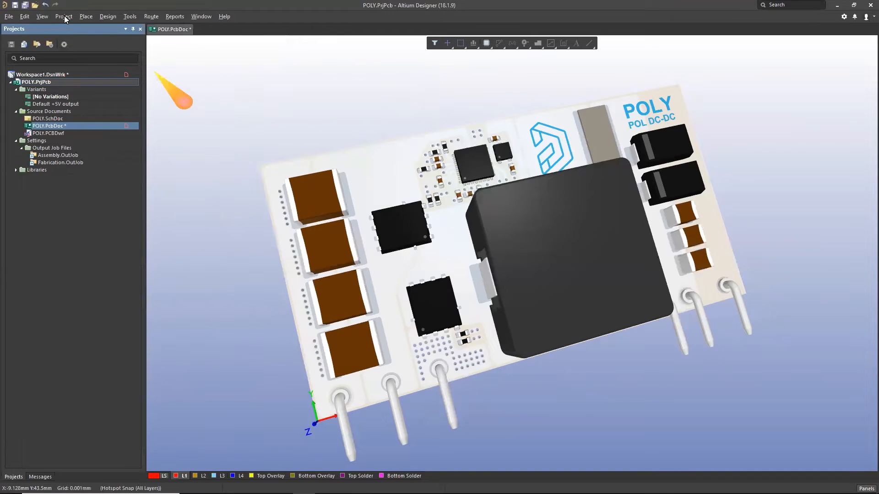
- Right-click POLY.PrjPcb in the Projects panel to show its project commands
left_click(63, 15)
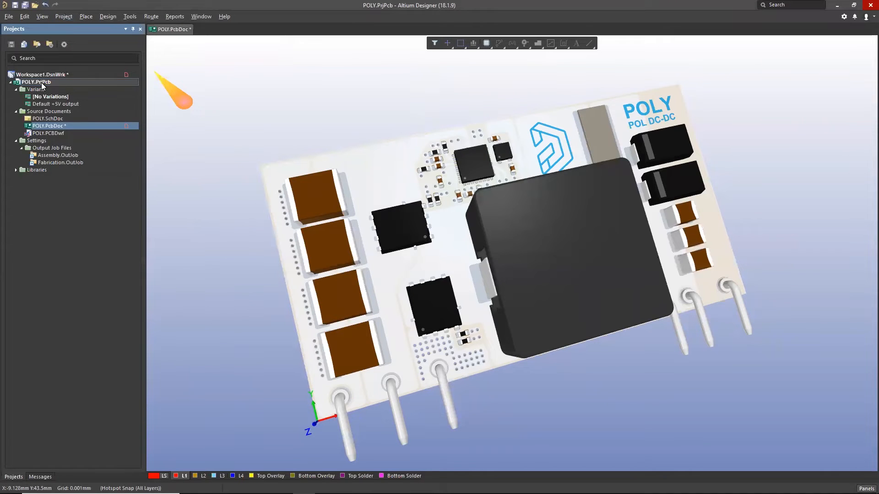
right_click(35, 81)
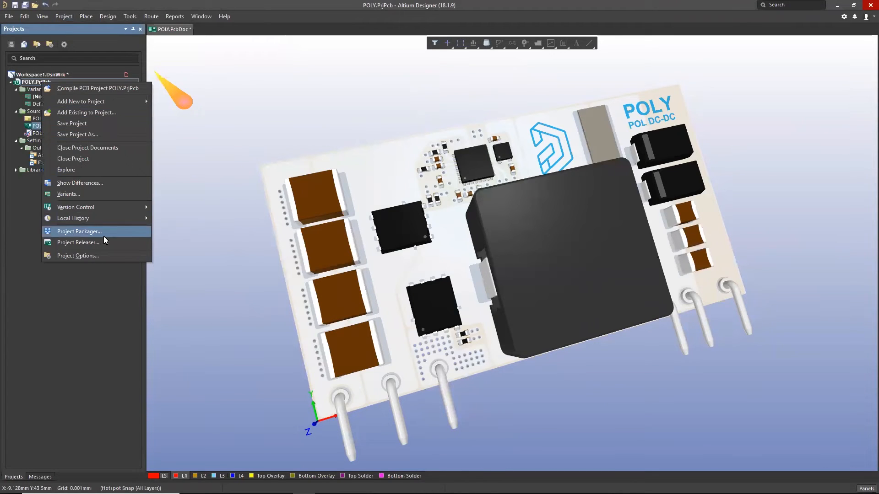
- Launch Project Releaser to reach the Configure Local Release step of Release POLY
left_click(78, 242)
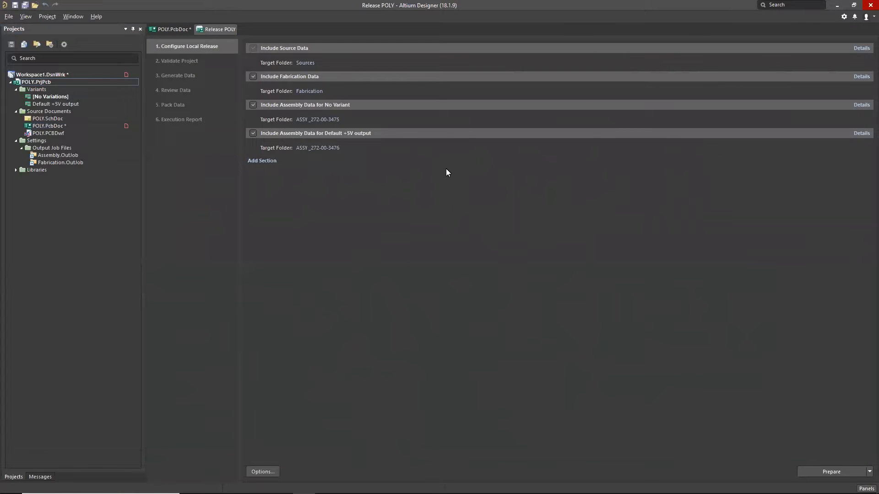
mouse_move(406, 51)
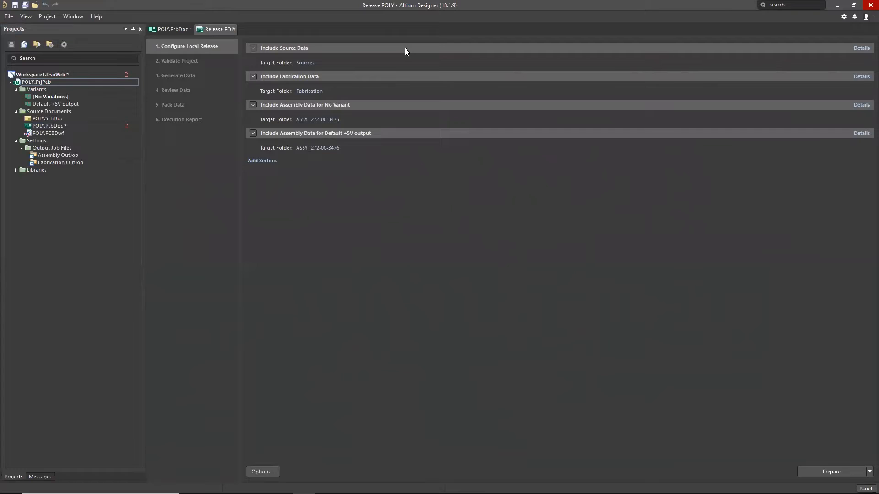
mouse_move(410, 110)
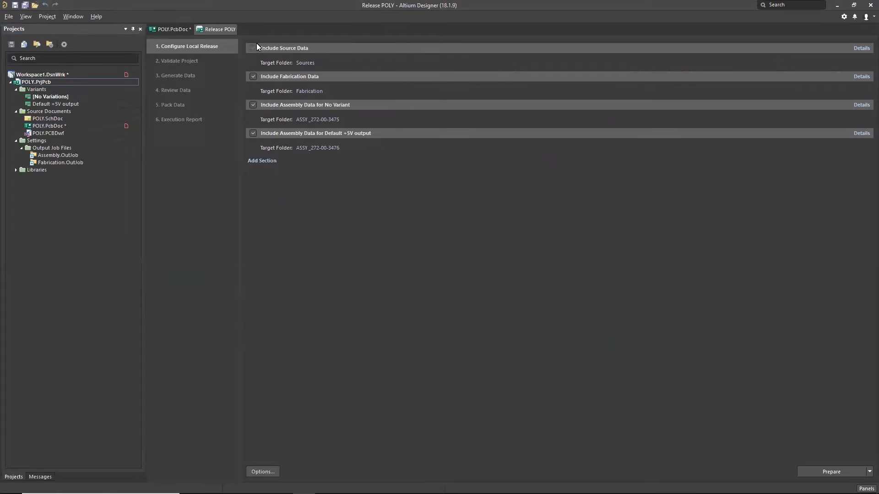
left_click(253, 48)
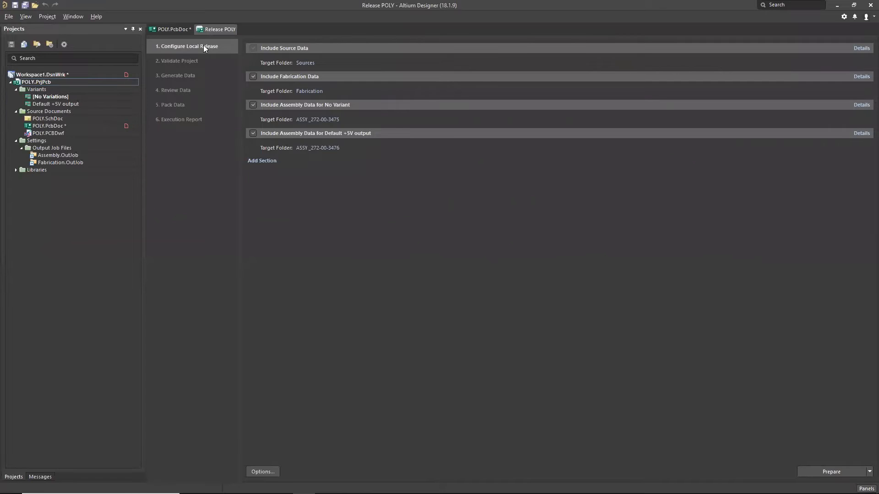
mouse_move(193, 50)
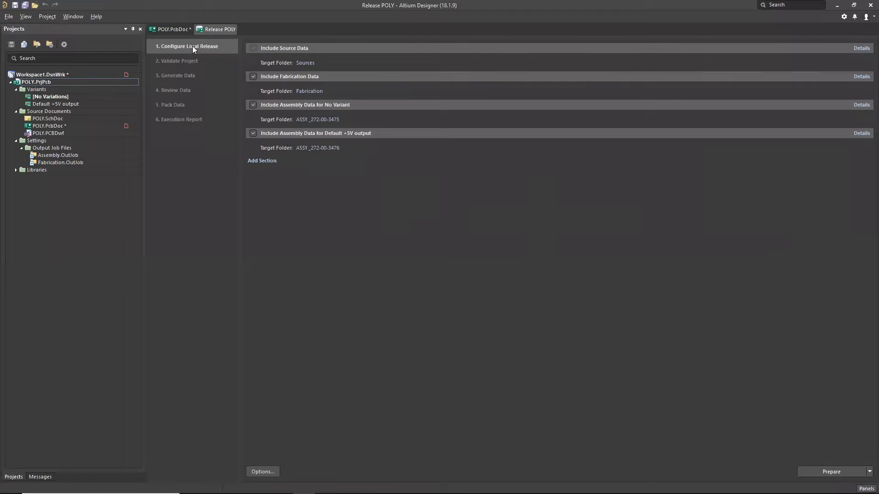
mouse_move(175, 66)
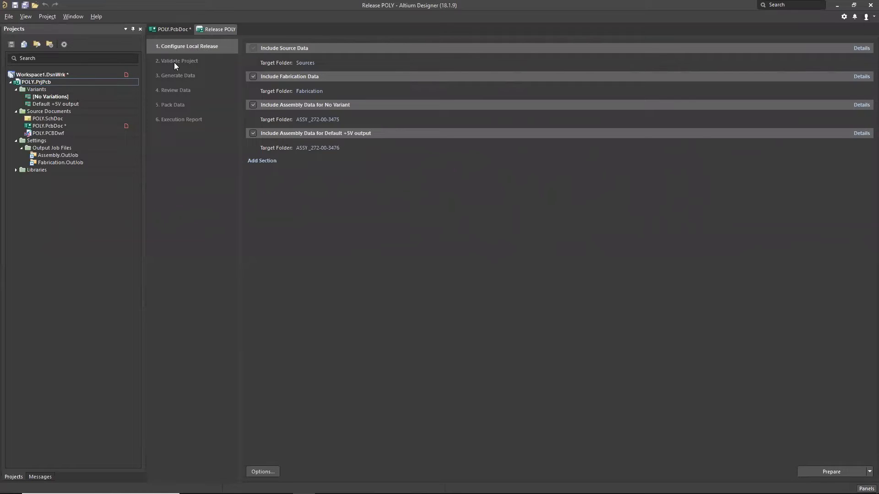
mouse_move(200, 88)
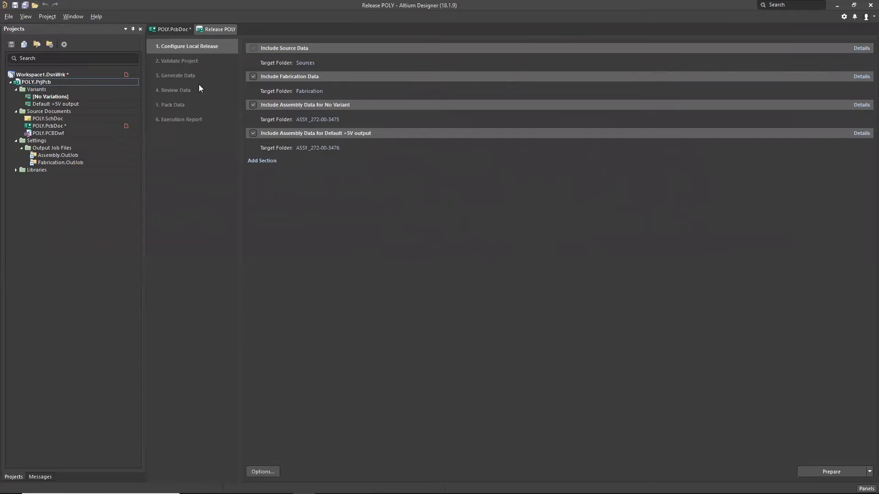
mouse_move(204, 102)
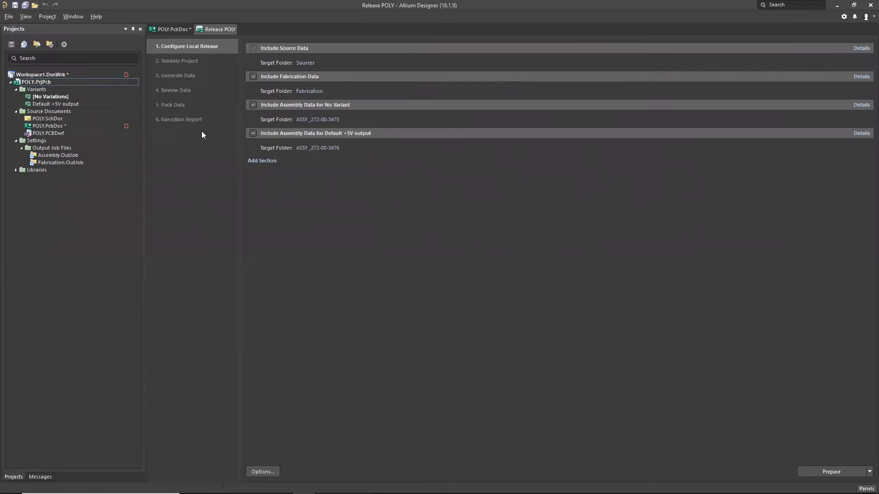
mouse_move(297, 171)
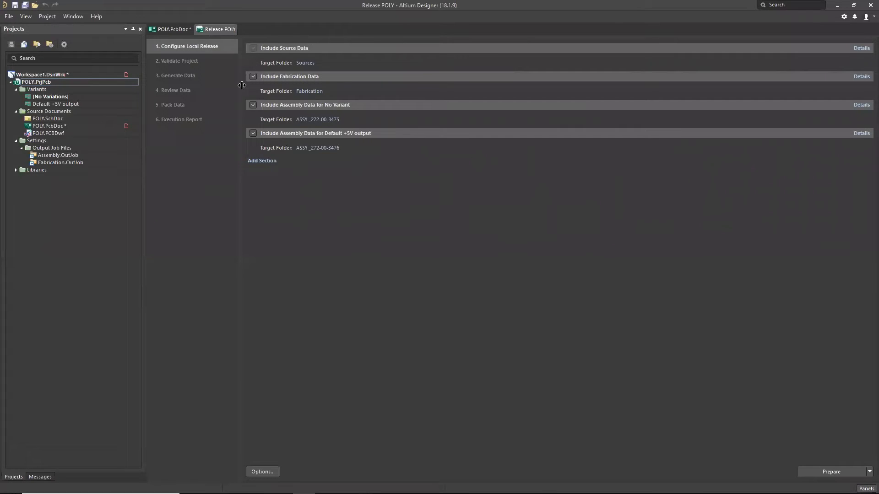
mouse_move(369, 145)
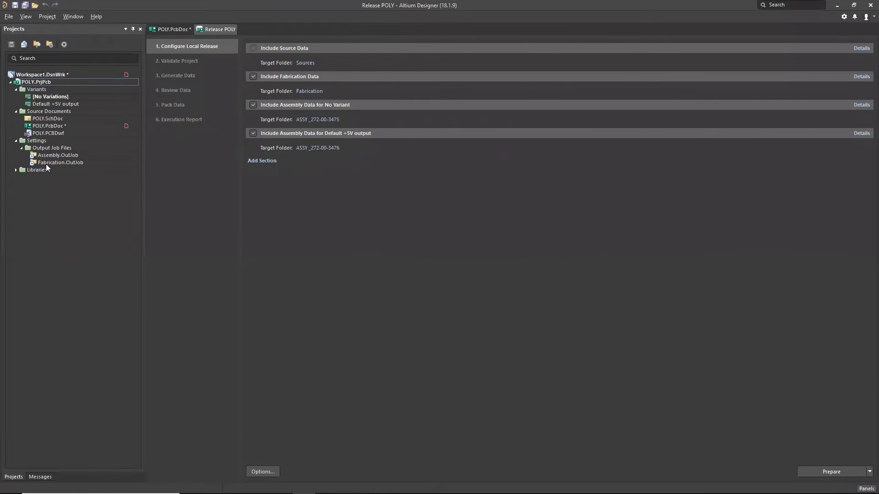
mouse_move(263, 86)
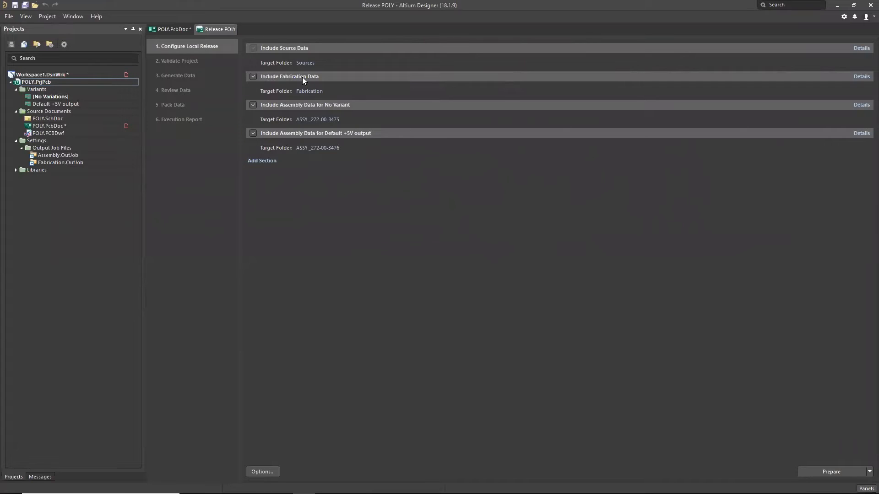
mouse_move(60, 168)
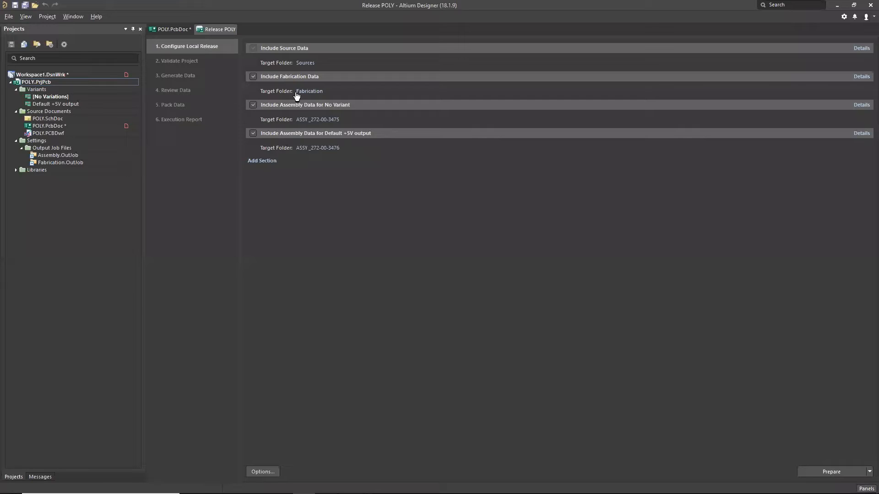
mouse_move(305, 104)
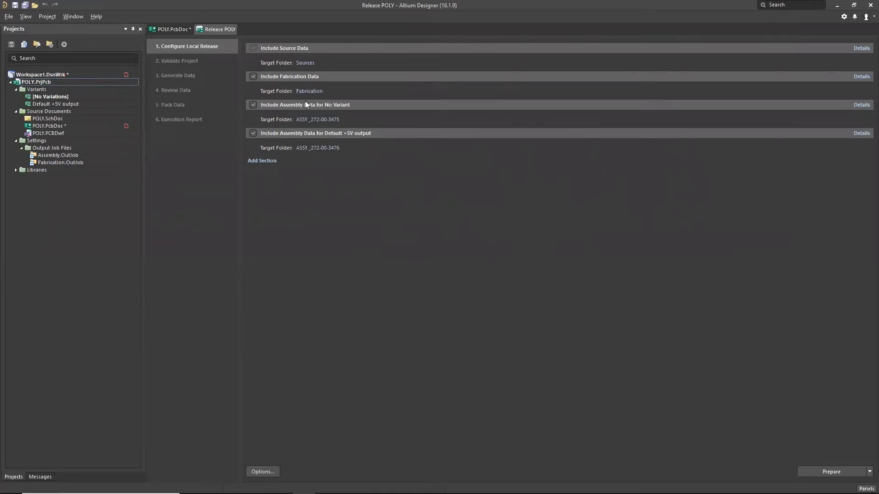
mouse_move(149, 184)
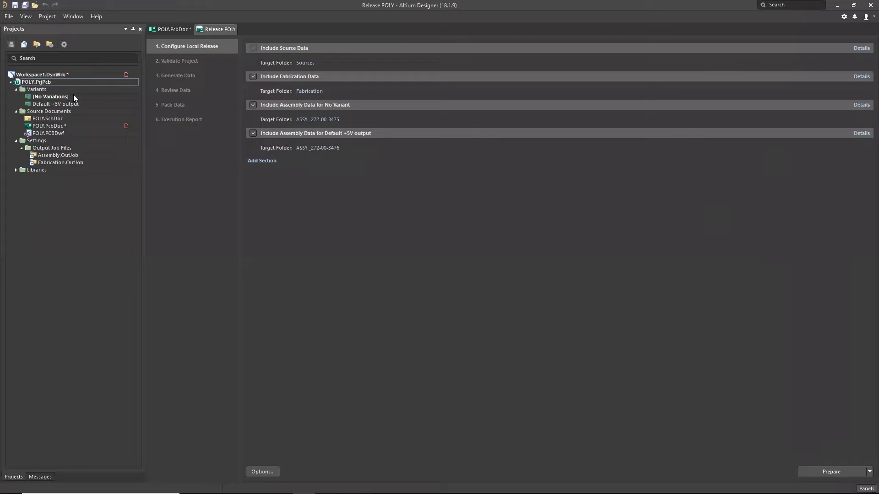
mouse_move(84, 107)
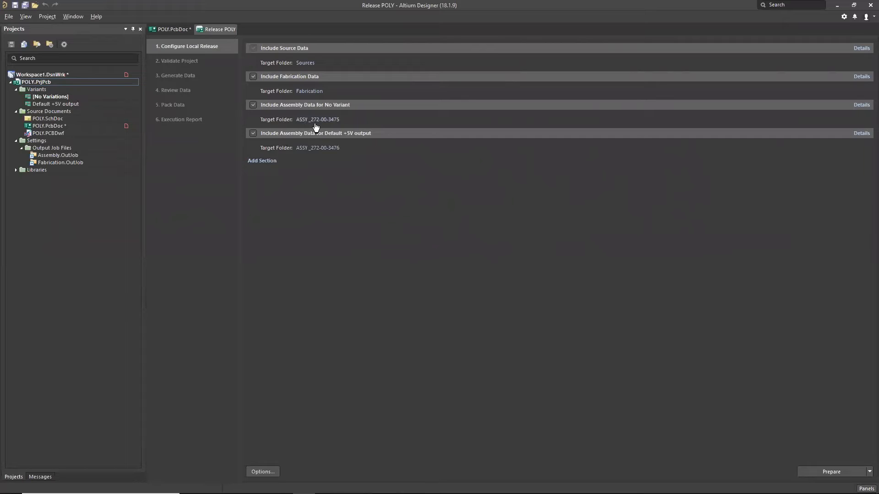
mouse_move(318, 153)
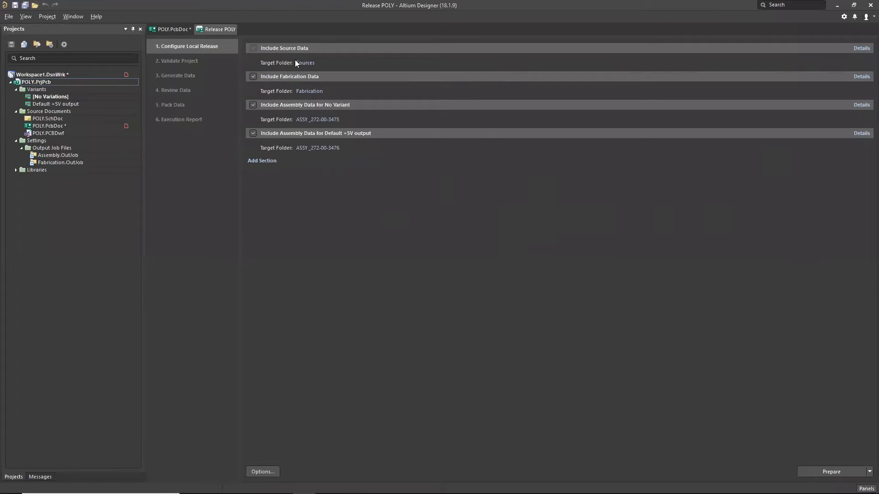
mouse_move(331, 68)
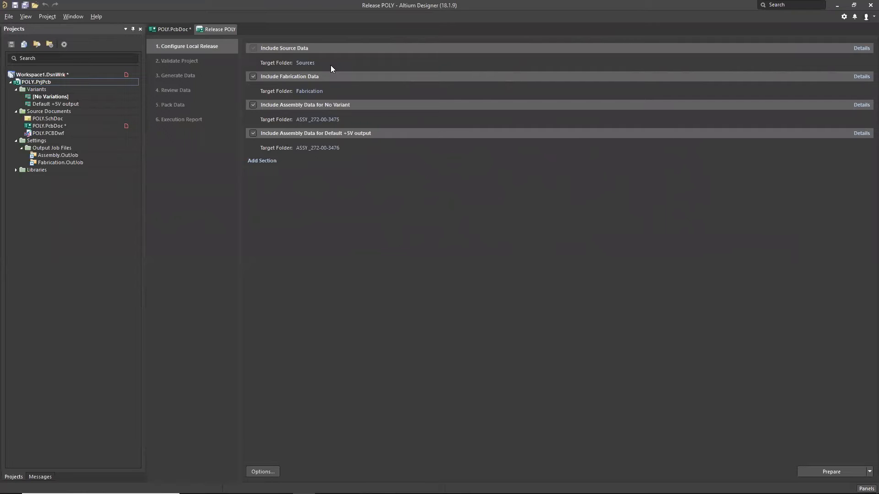
mouse_move(327, 65)
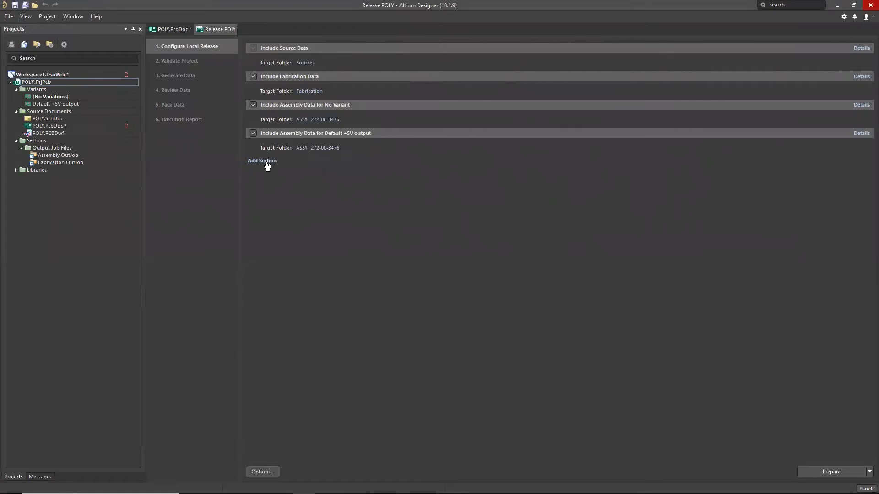
left_click(262, 160)
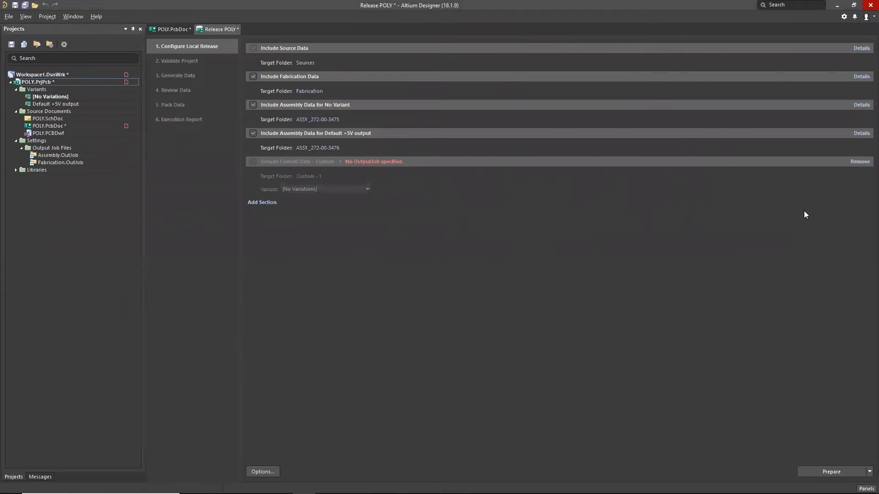
mouse_move(781, 205)
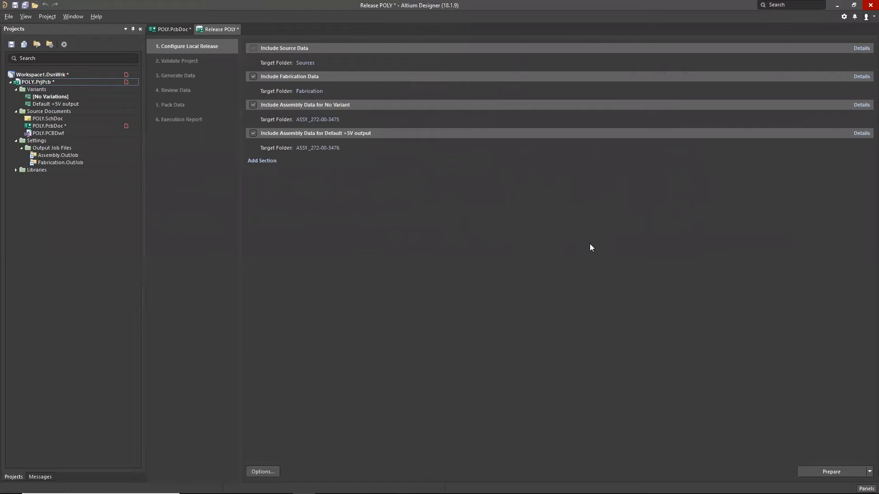
mouse_move(402, 102)
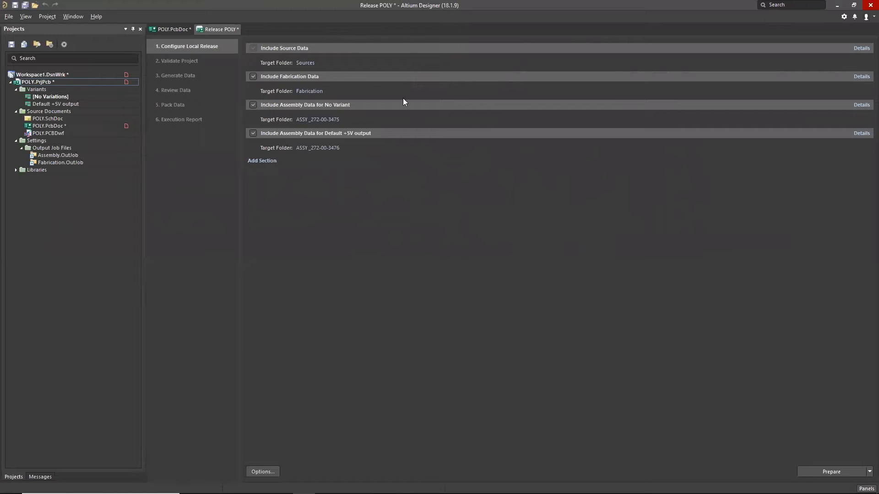
mouse_move(374, 109)
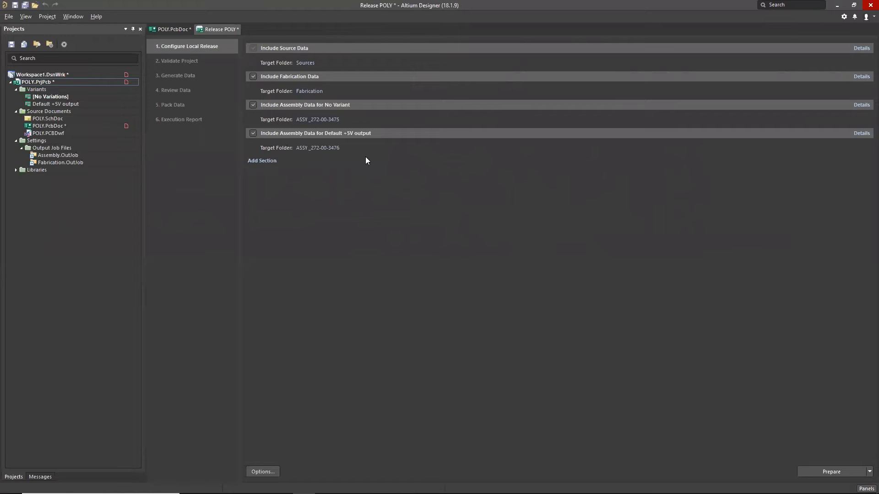
mouse_move(442, 232)
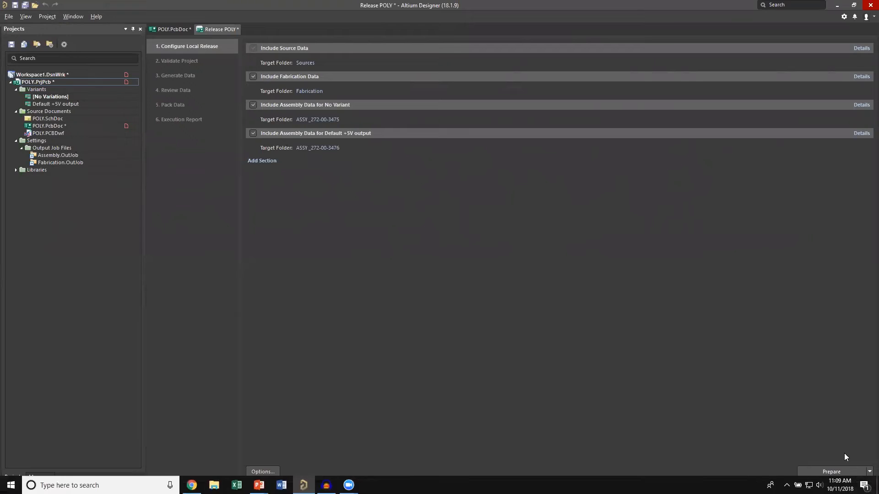
- Start Prepare and save the modified POLY project when prompted
left_click(832, 472)
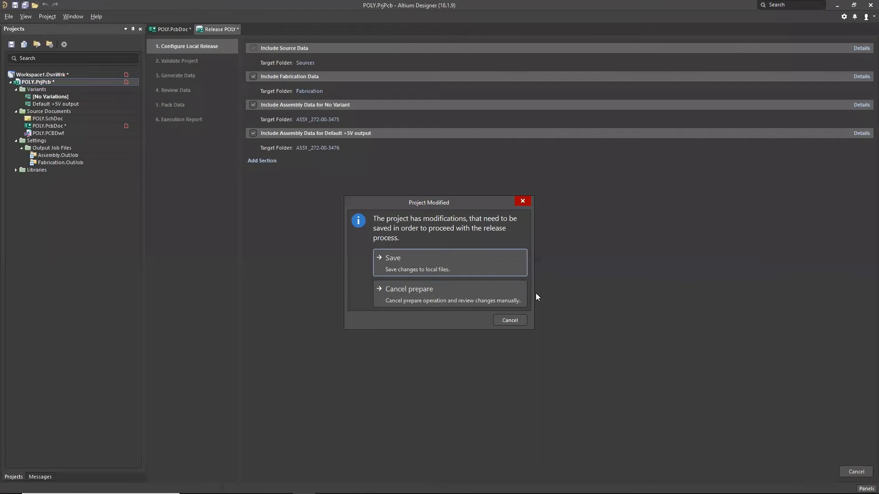
mouse_move(560, 305)
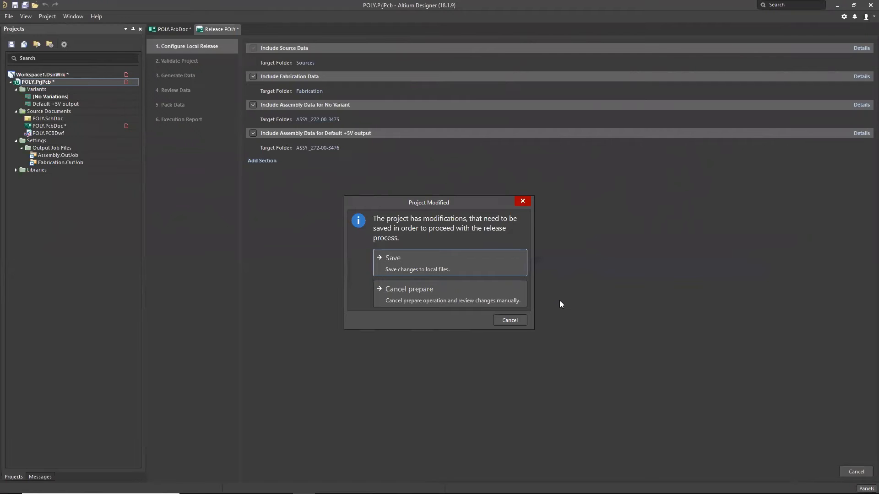
mouse_move(440, 213)
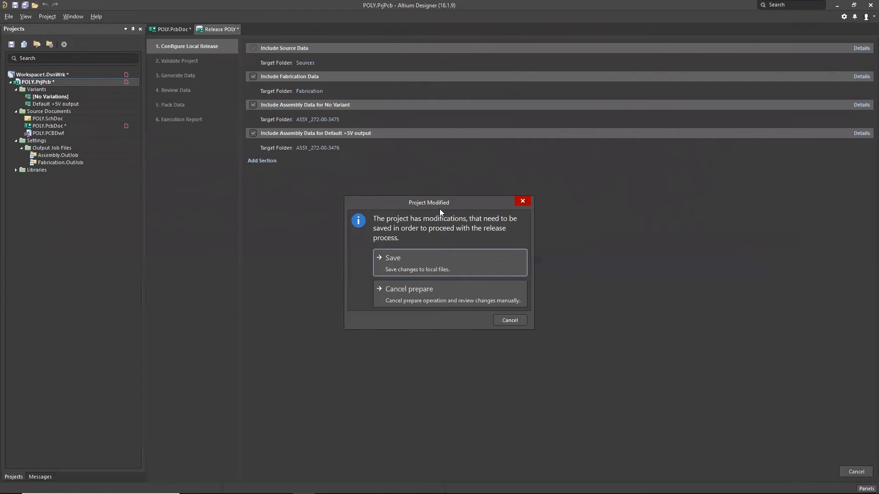
mouse_move(404, 267)
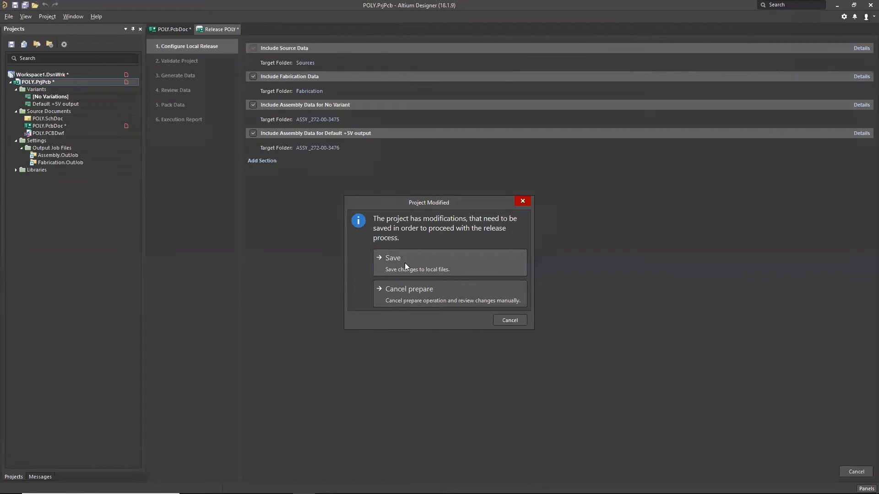
left_click(407, 263)
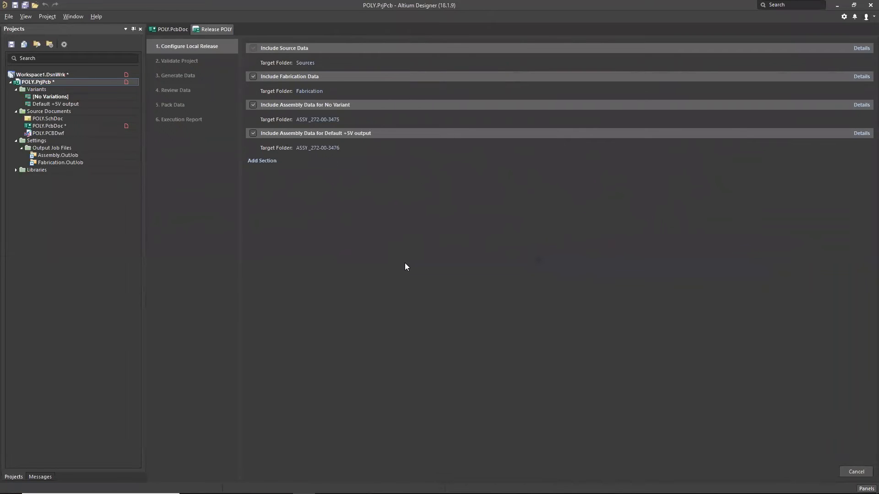
- Advance to Validate Project, triggering the modified-polygons DRC warning
left_click(178, 61)
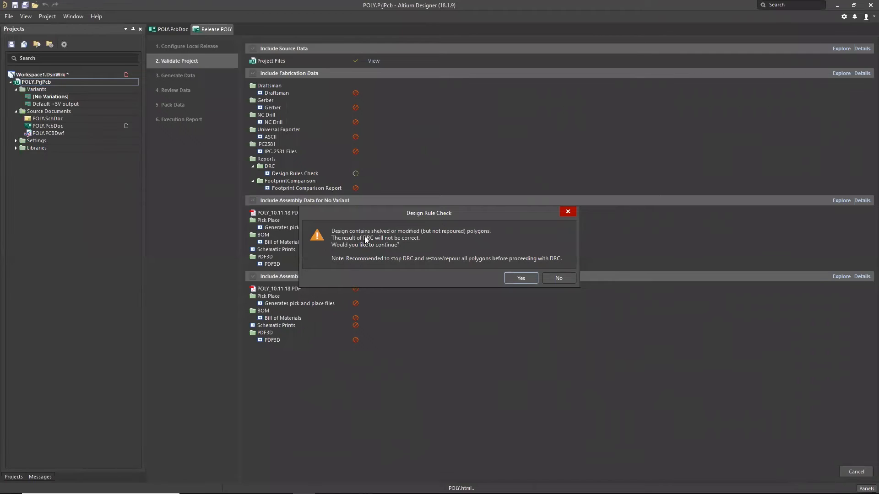
mouse_move(430, 240)
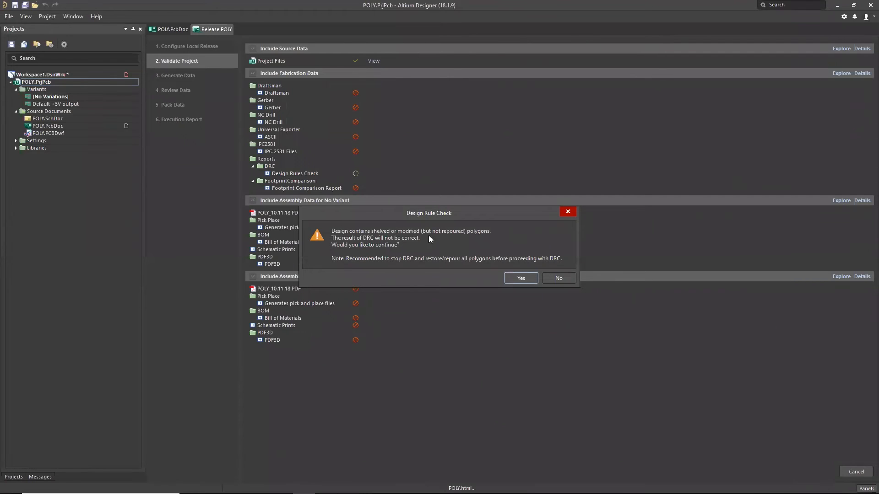
mouse_move(455, 242)
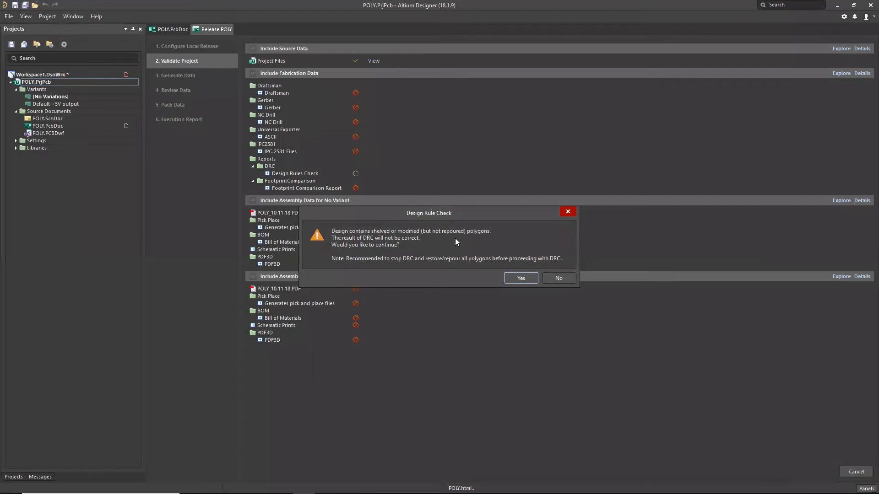
mouse_move(380, 260)
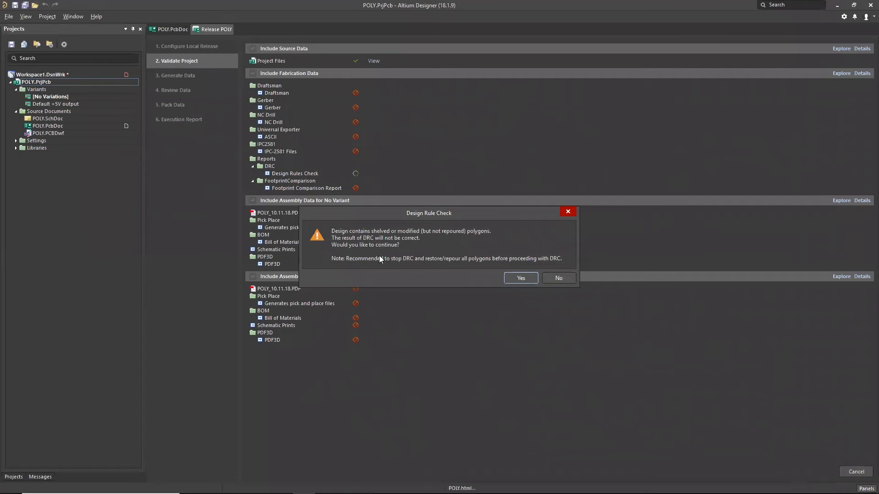
- Decline the DRC, cancel preparation and discard generated release data
left_click(557, 278)
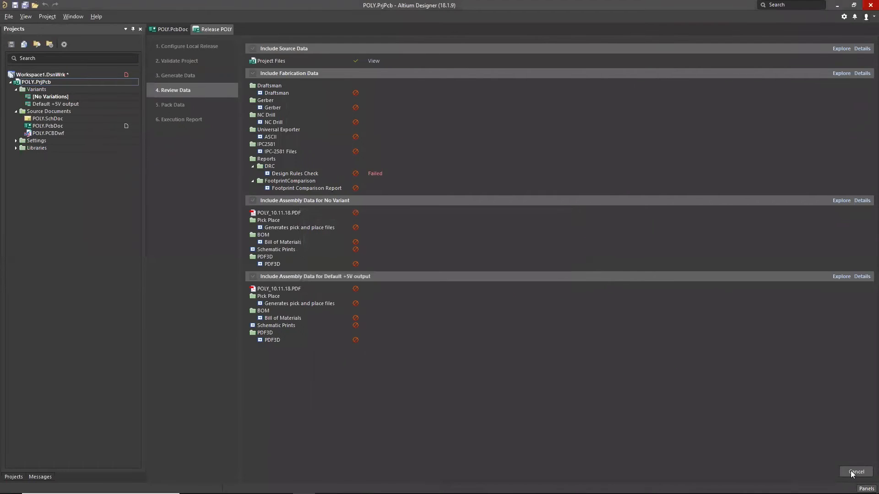
left_click(856, 472)
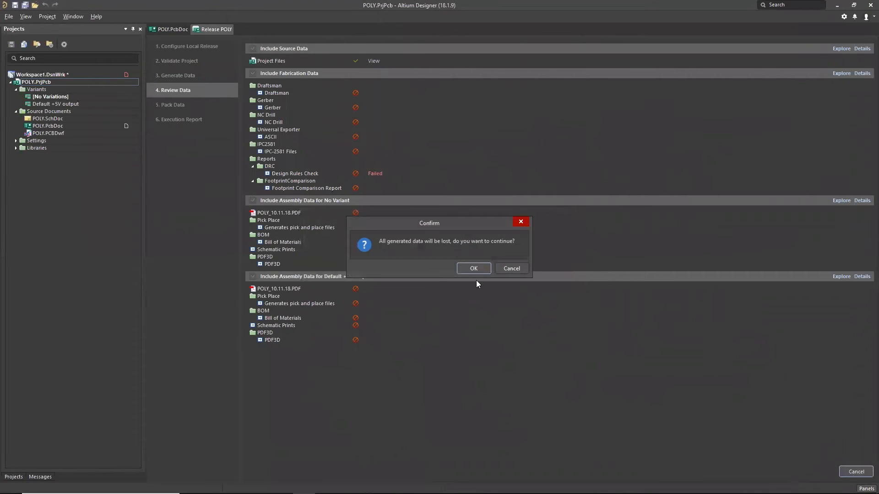
left_click(473, 268)
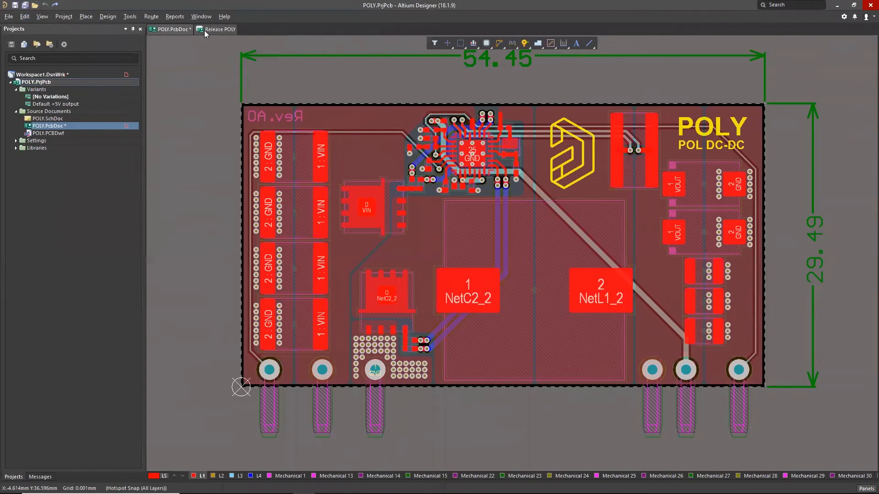
- Return to the Release POLY tab and run Prepare again to generate all data
left_click(219, 29)
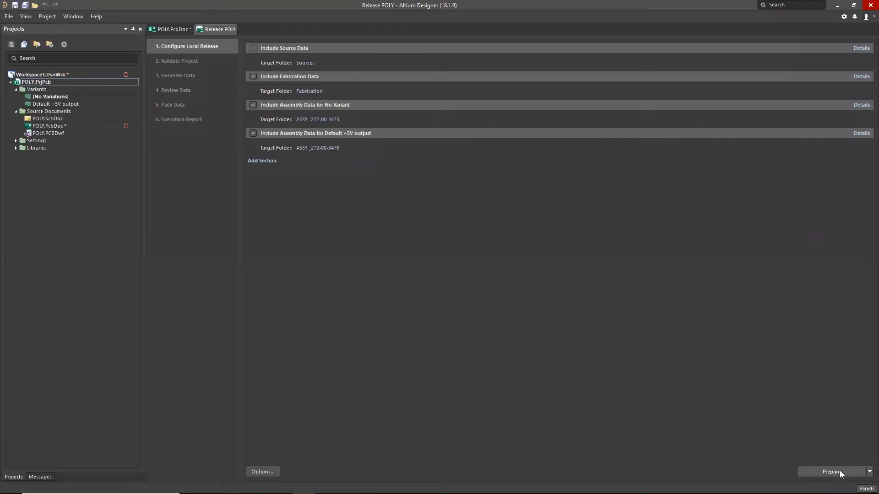
left_click(831, 471)
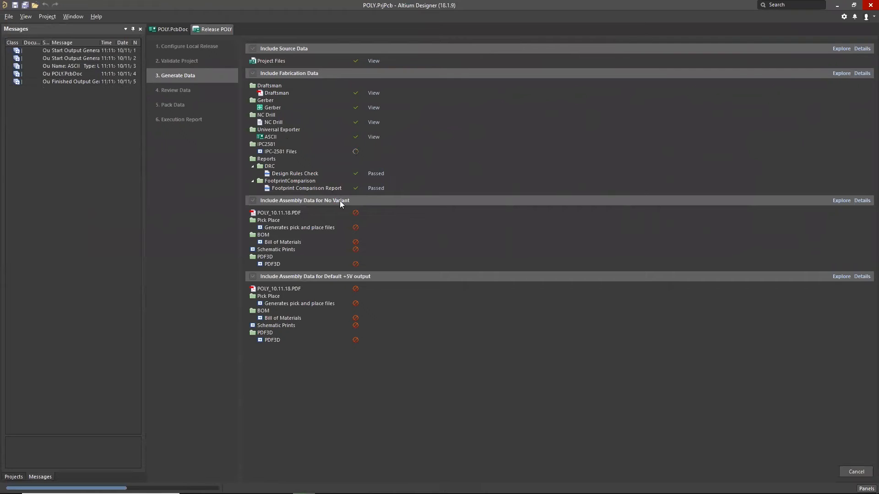
mouse_move(329, 273)
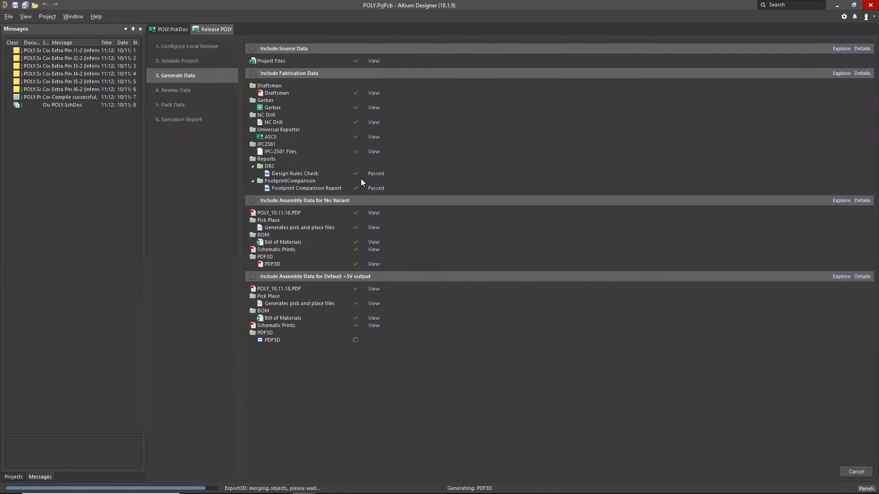
mouse_move(400, 191)
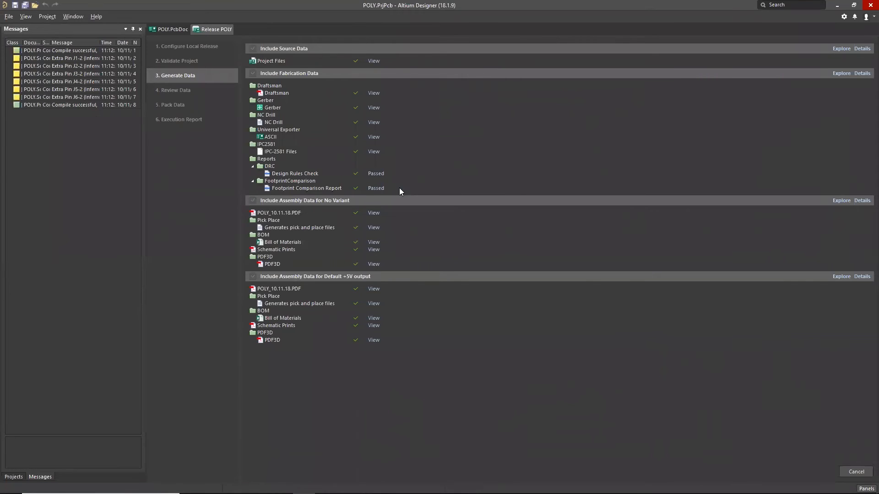
left_click(175, 90)
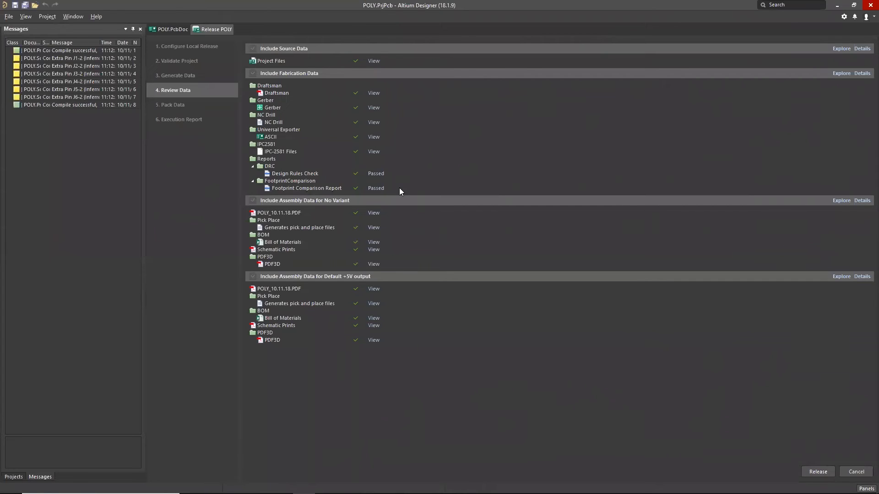
mouse_move(514, 307)
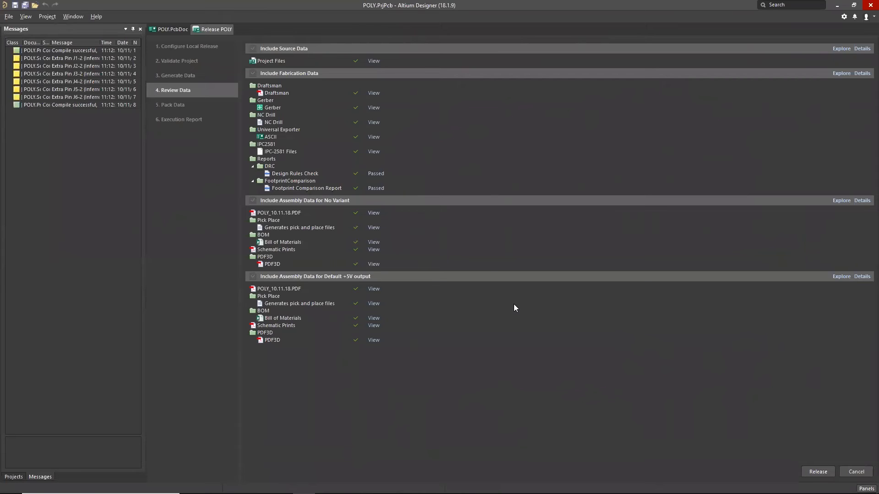
mouse_move(539, 364)
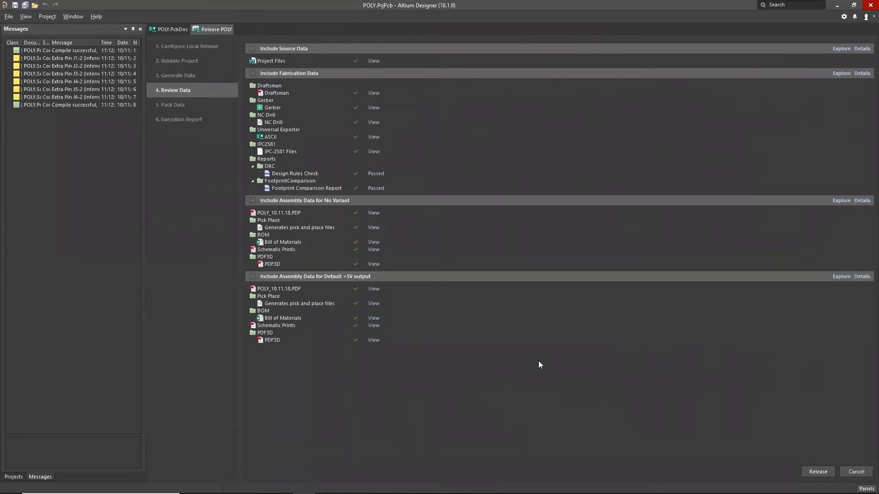
mouse_move(546, 356)
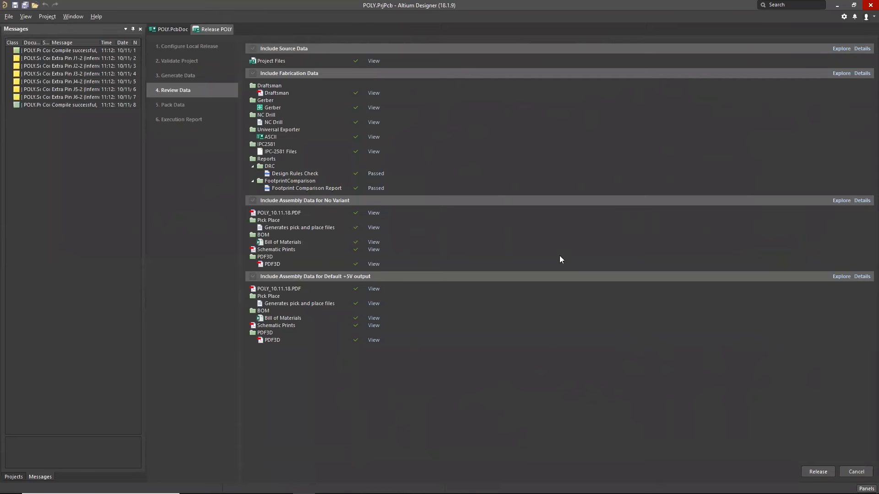
mouse_move(341, 83)
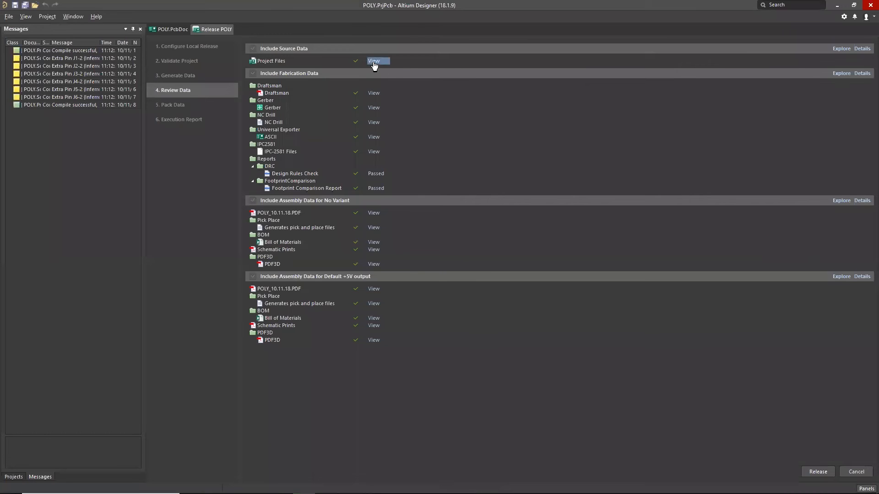
left_click(373, 60)
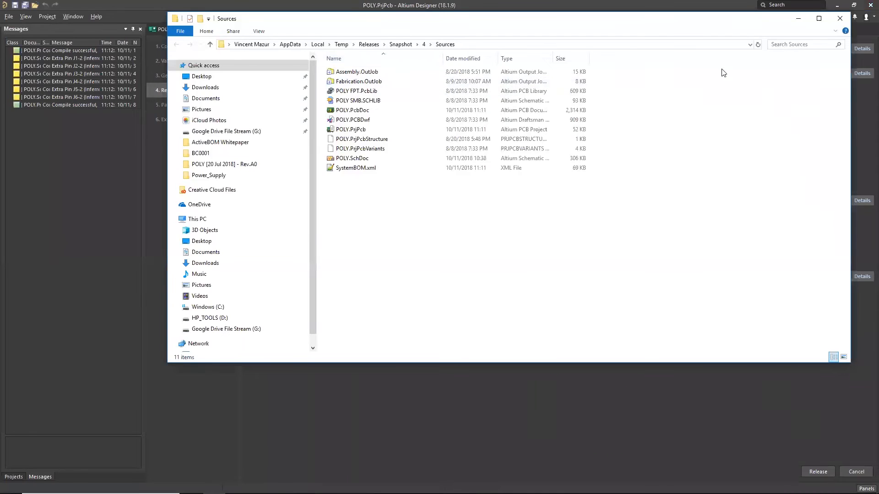
left_click(839, 18)
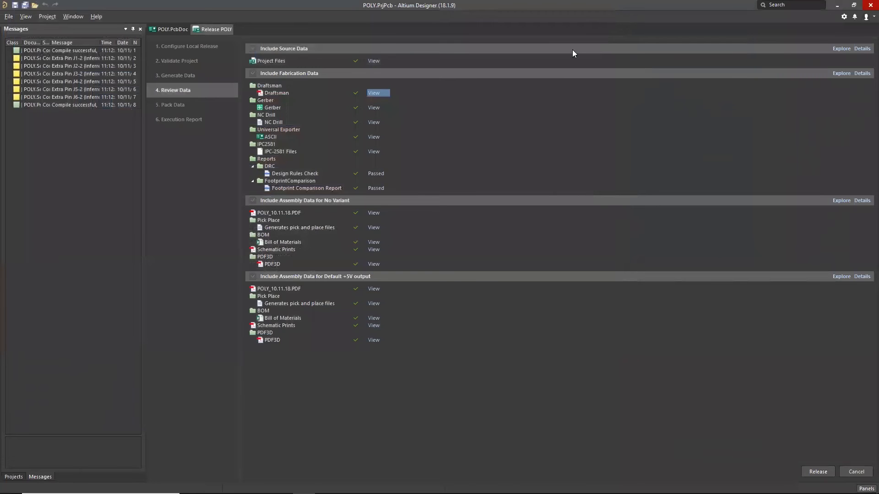
mouse_move(377, 223)
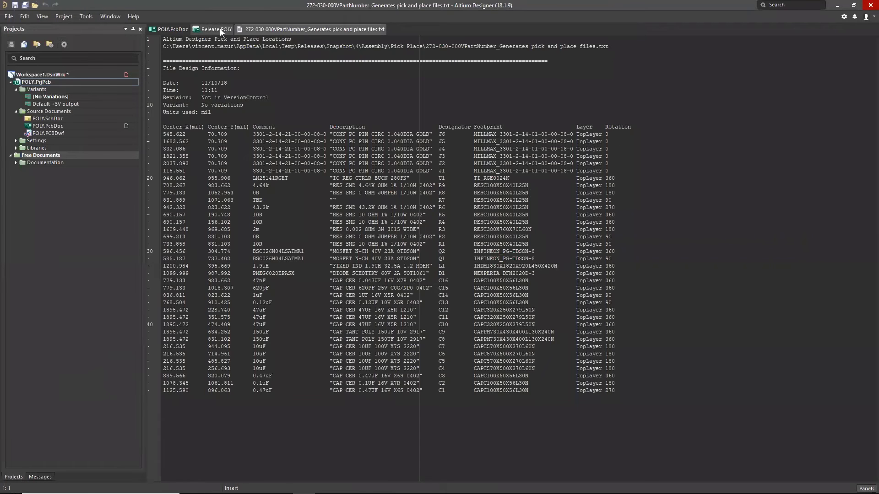
- Go back to the Release POLY review after checking the pick and place file
left_click(215, 29)
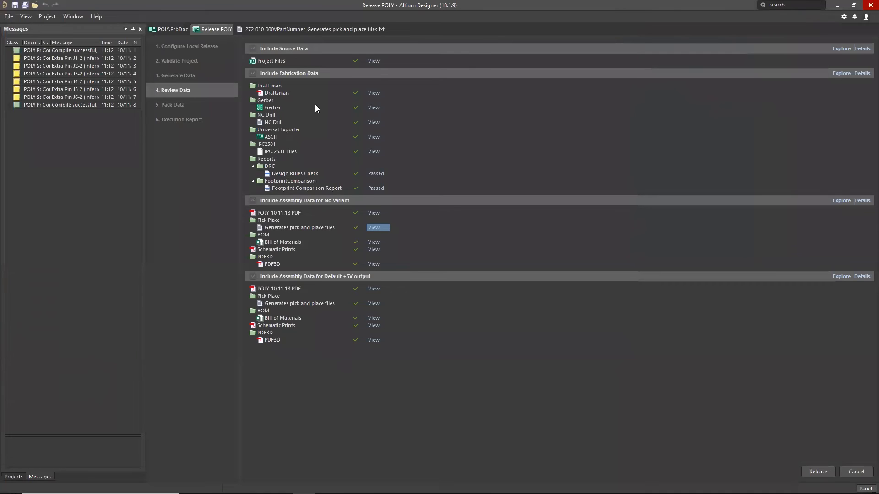
mouse_move(370, 113)
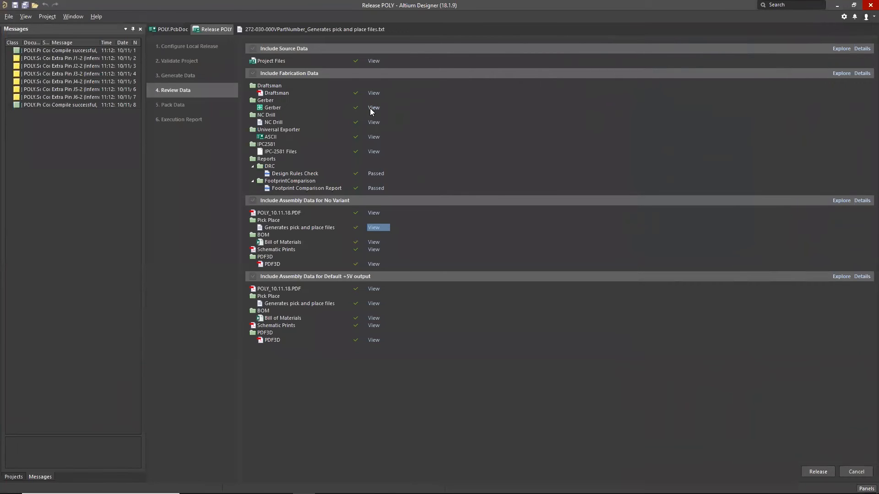
- View the Gerber output in CAMtastic, inspect one layer via Tables > Layers, and return
left_click(374, 227)
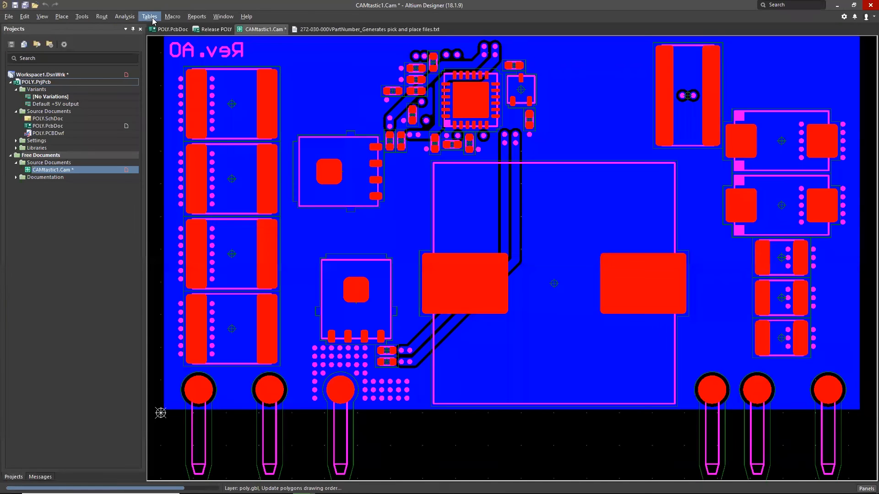
left_click(149, 15)
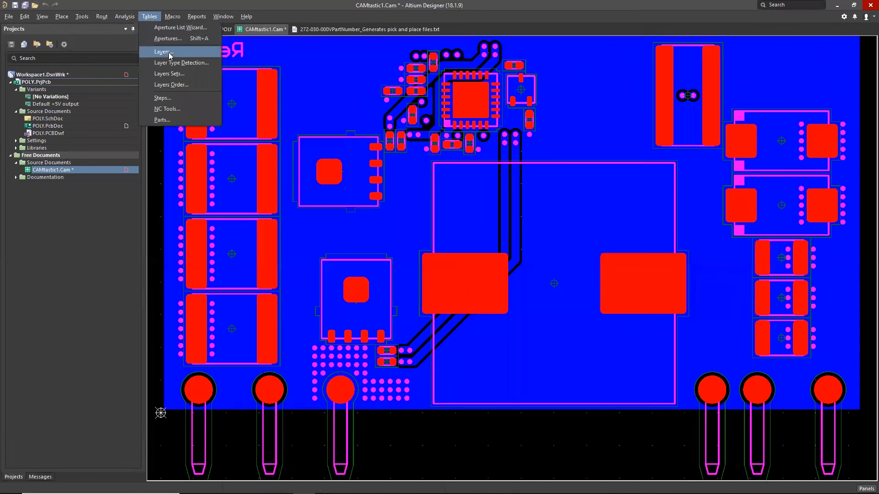
left_click(163, 52)
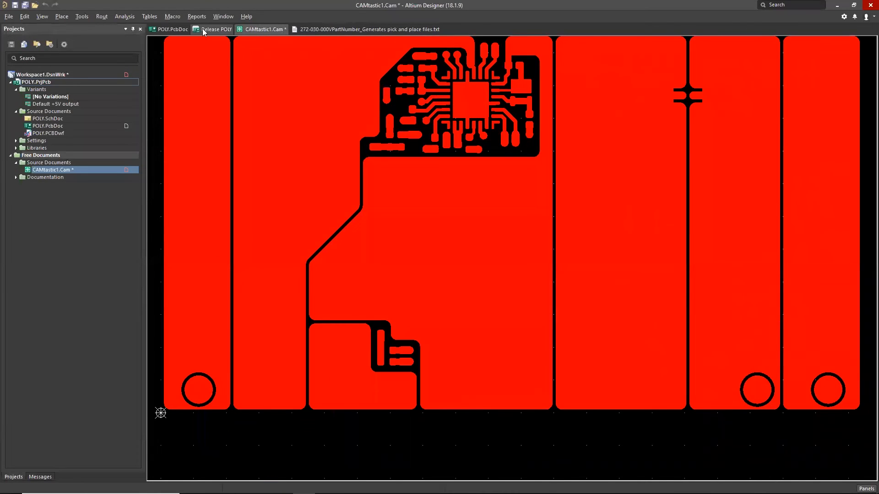
left_click(215, 29)
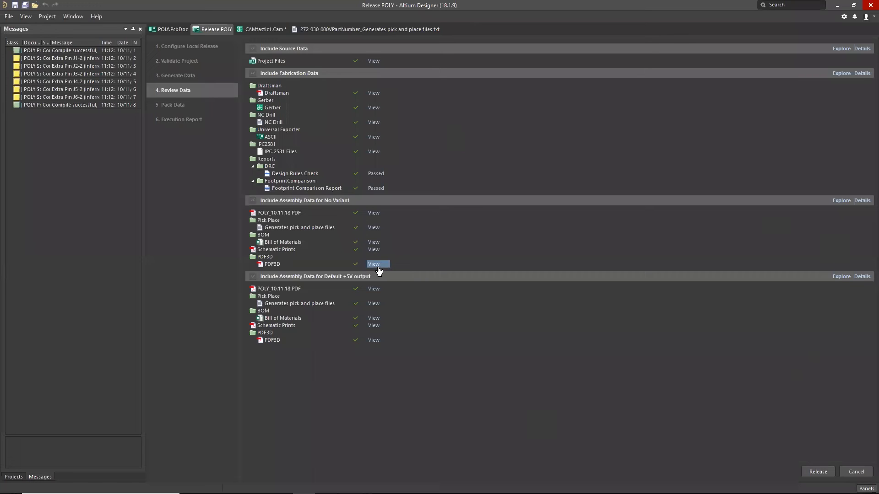
- Open the no-variant PDF3D in Acrobat, reset to Default view, and rotate to see underneath
left_click(374, 264)
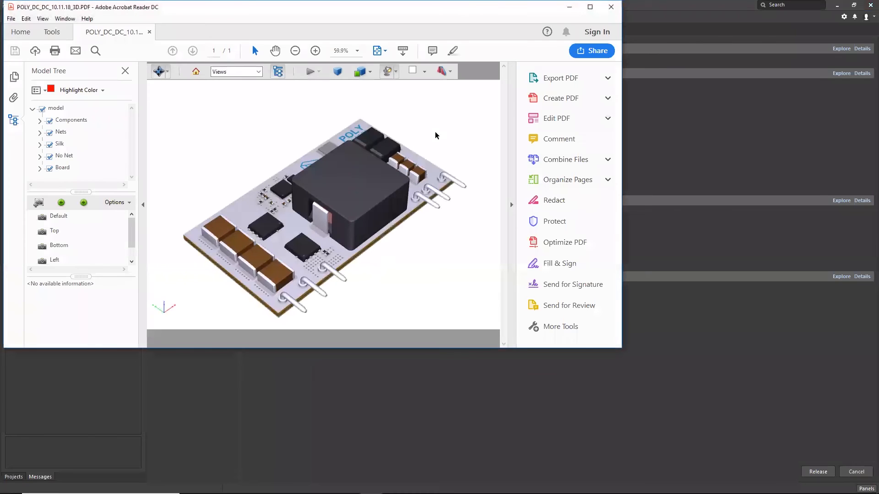
mouse_move(432, 235)
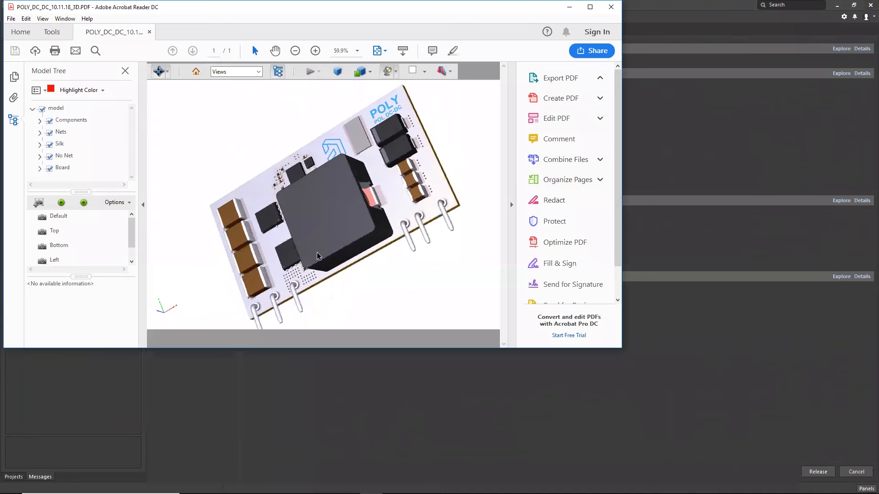
left_click(563, 77)
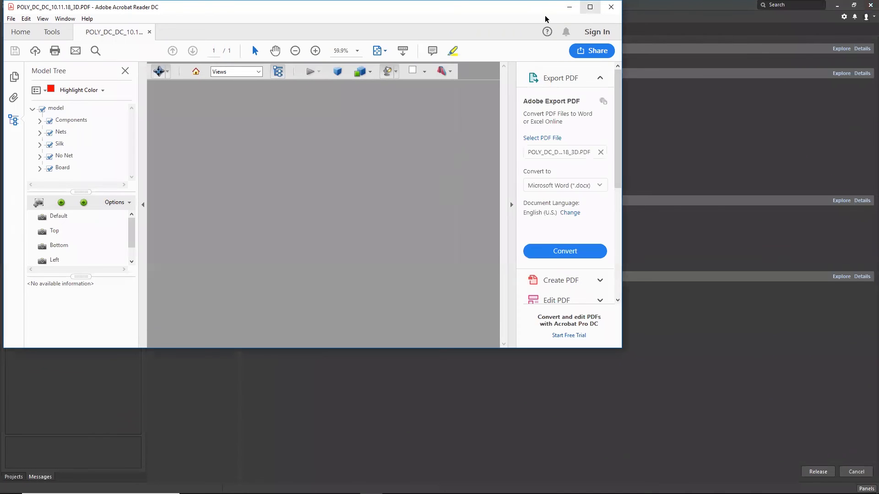
left_click(58, 215)
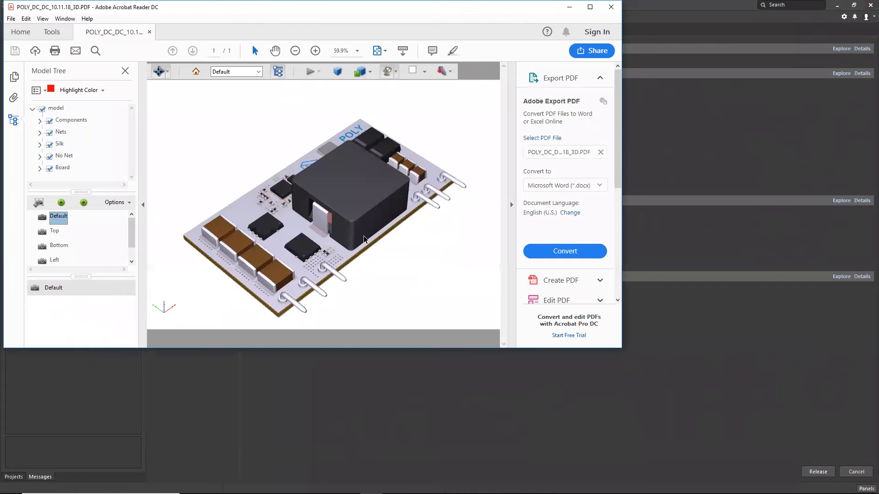
left_click_drag(364, 241, 329, 173)
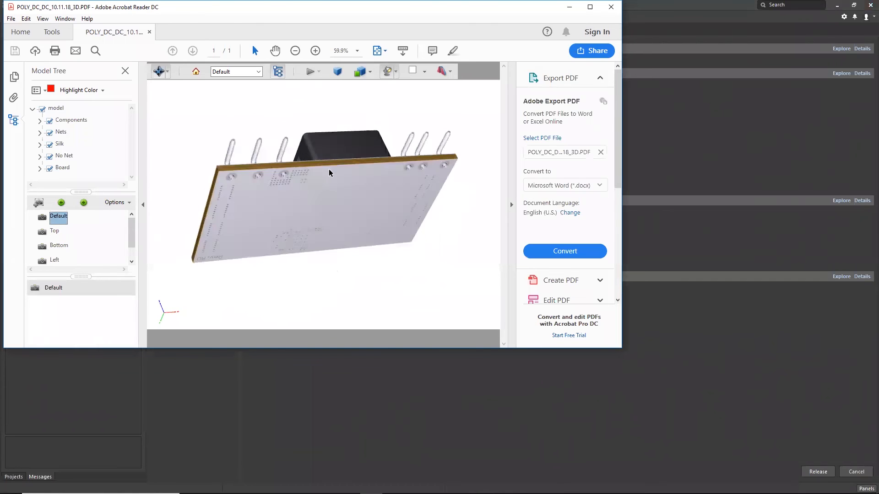
left_click_drag(329, 173, 294, 178)
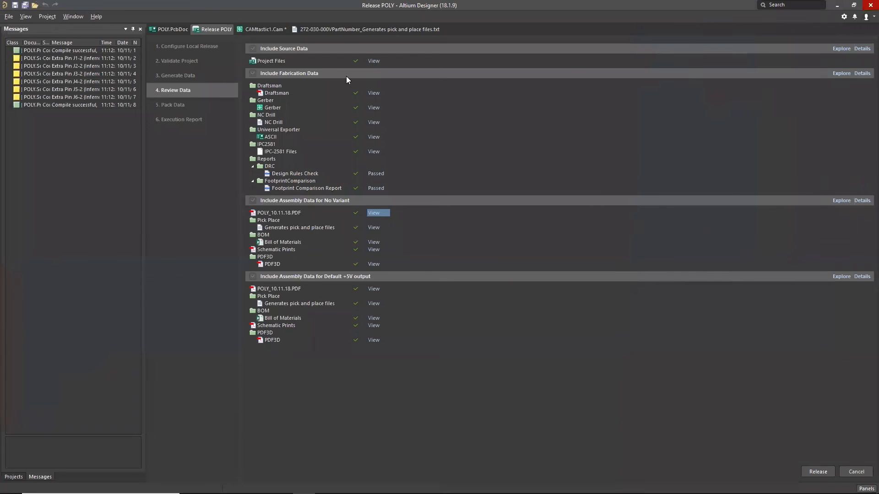
mouse_move(374, 200)
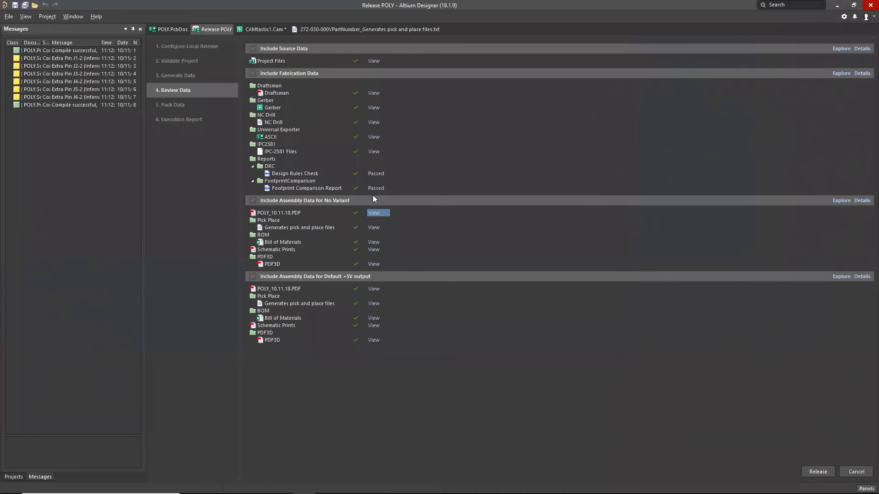
mouse_move(394, 199)
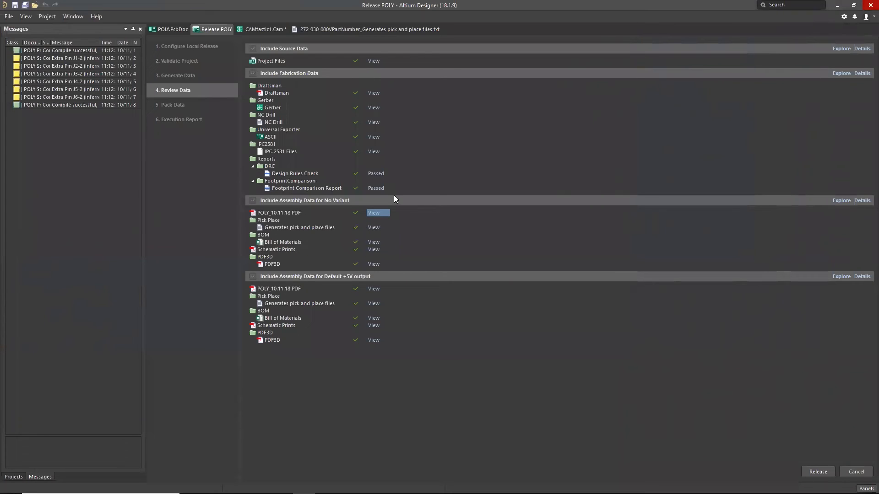
mouse_move(509, 309)
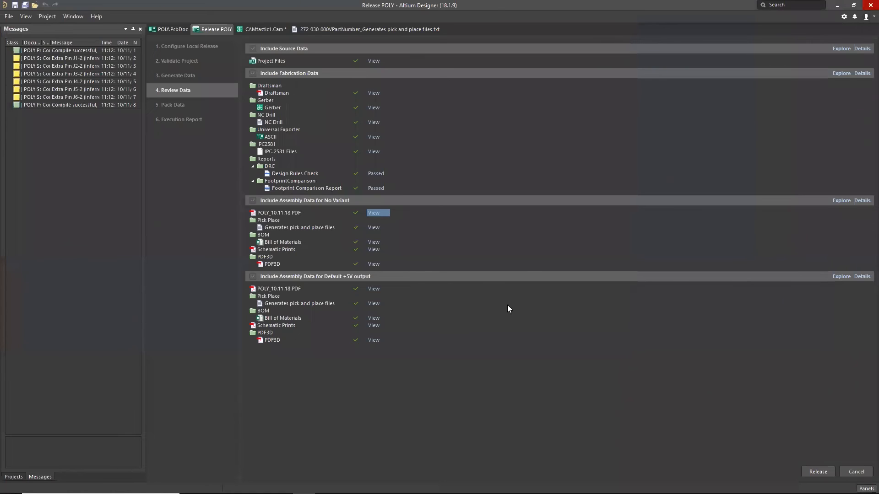
mouse_move(533, 323)
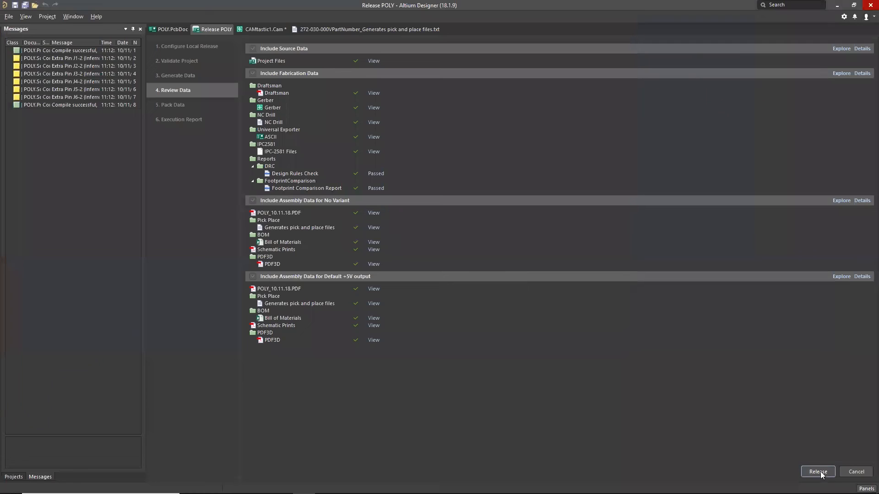
mouse_move(502, 142)
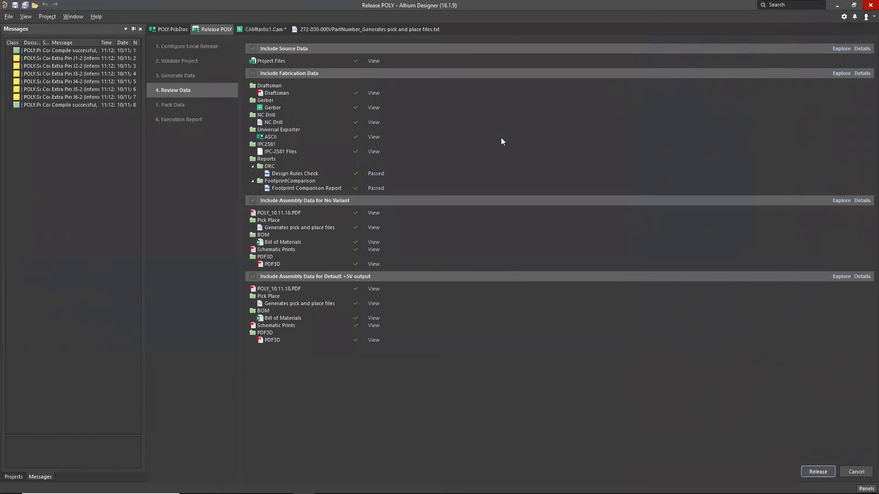
left_click(817, 472)
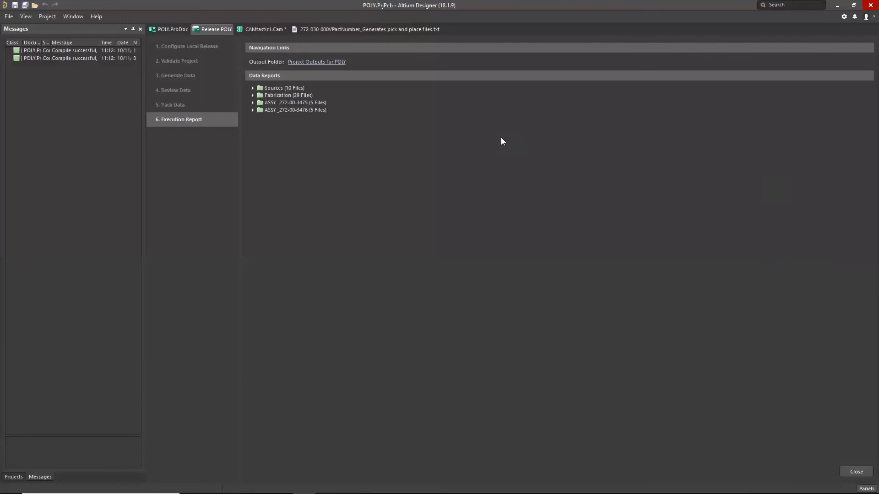
mouse_move(495, 140)
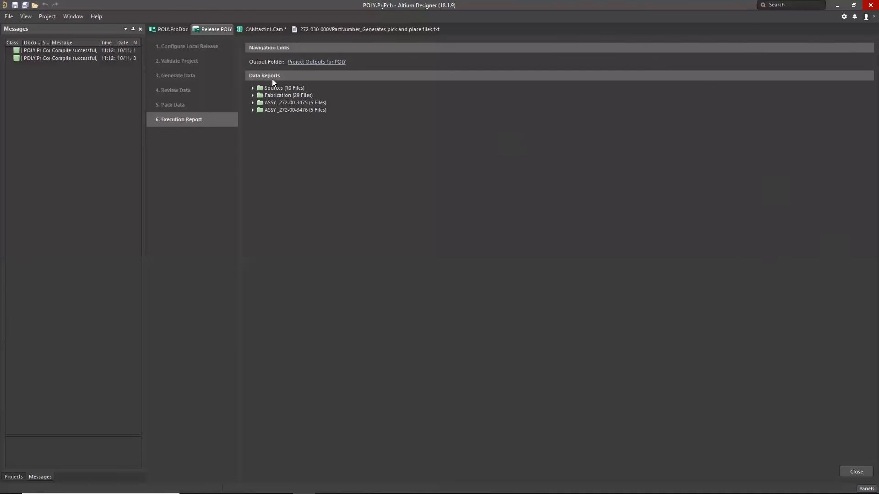
mouse_move(280, 100)
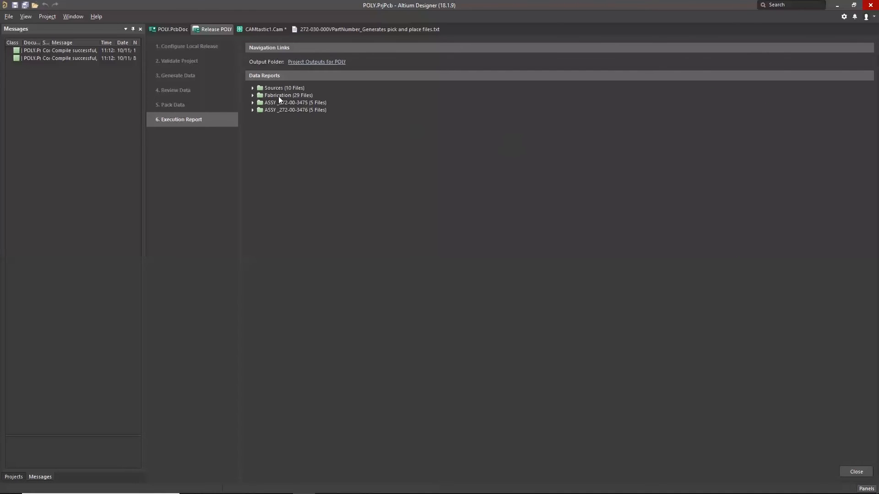
mouse_move(260, 145)
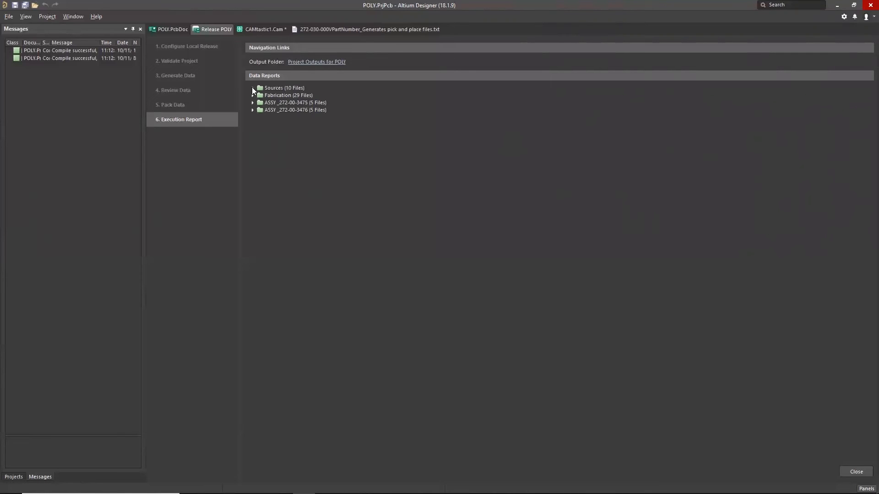
- Expand and collapse the Sources, Fabrication, ASSY _272-00-3475 and _272-00-3476 file sets
left_click(252, 88)
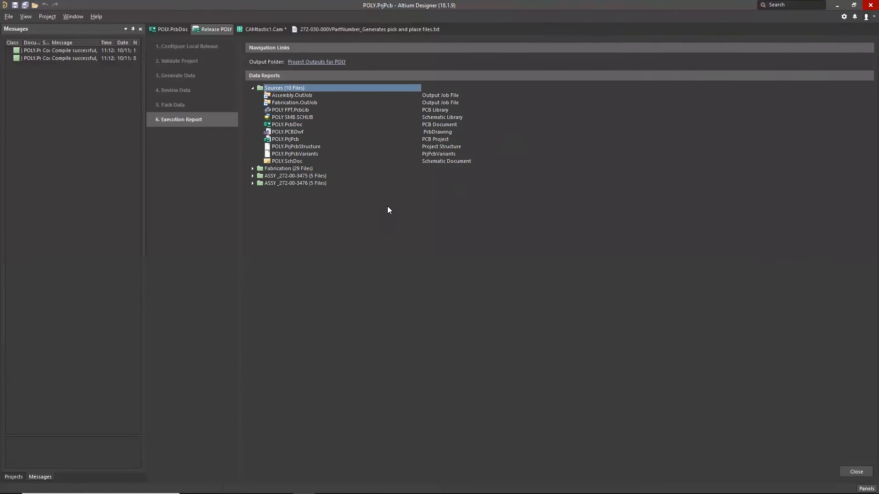
left_click(253, 168)
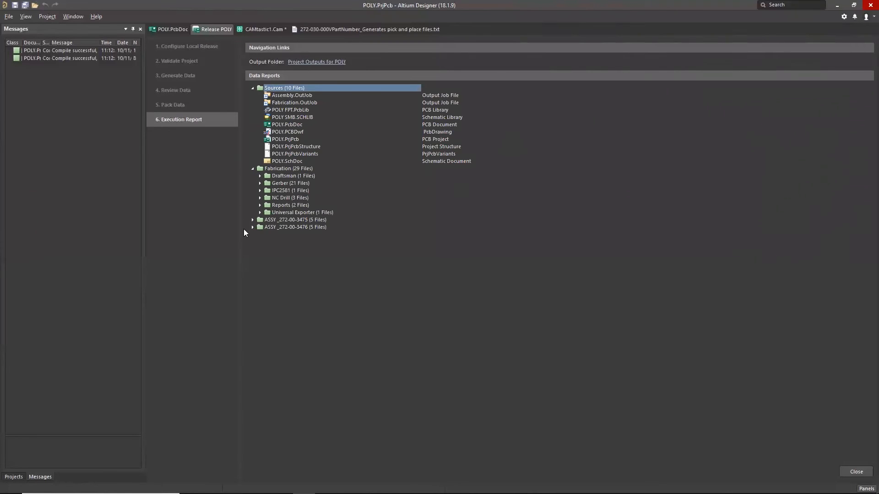
left_click(253, 220)
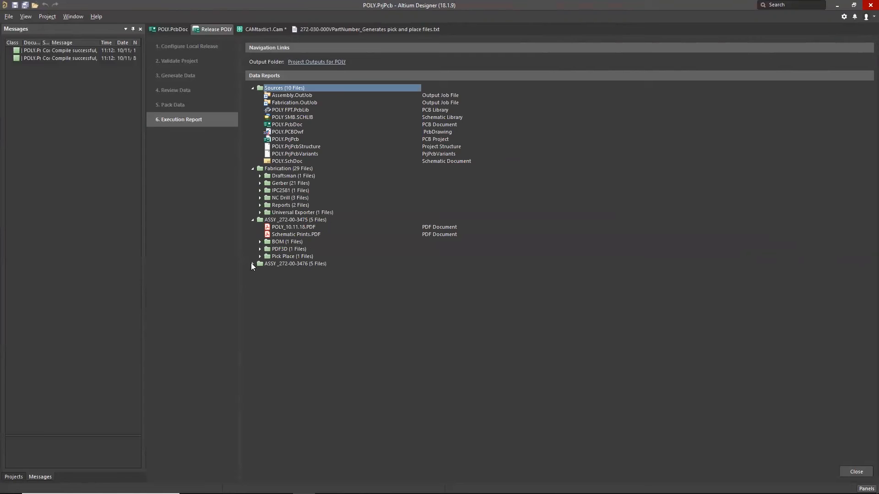
left_click(252, 264)
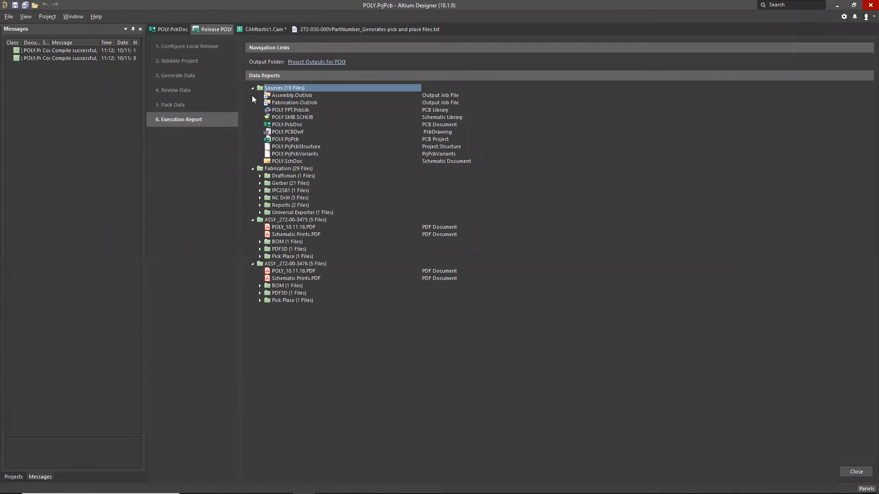
left_click(252, 88)
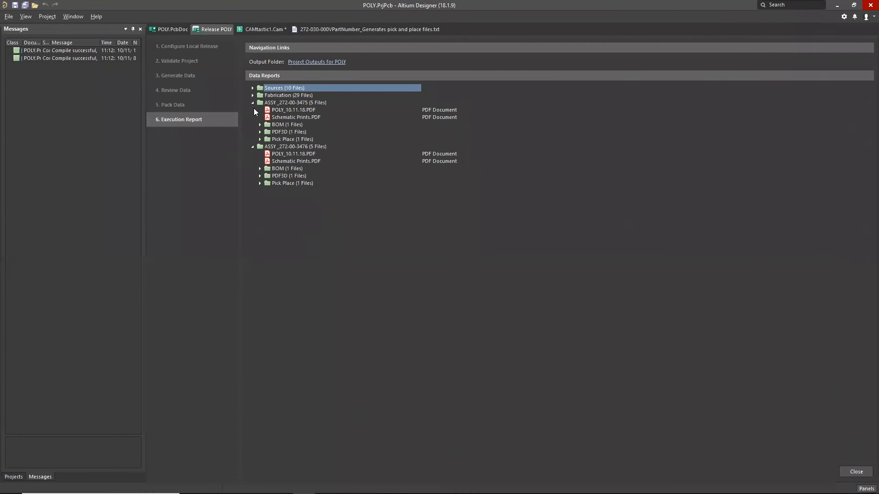
left_click(253, 102)
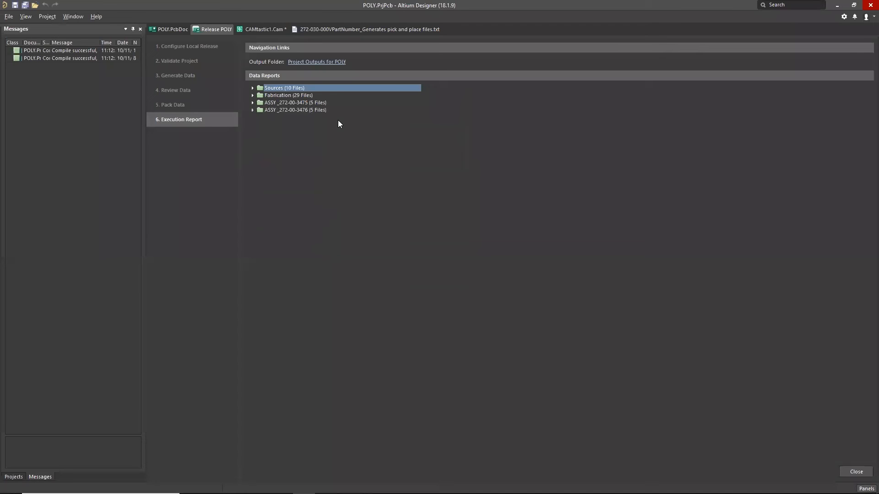
mouse_move(309, 62)
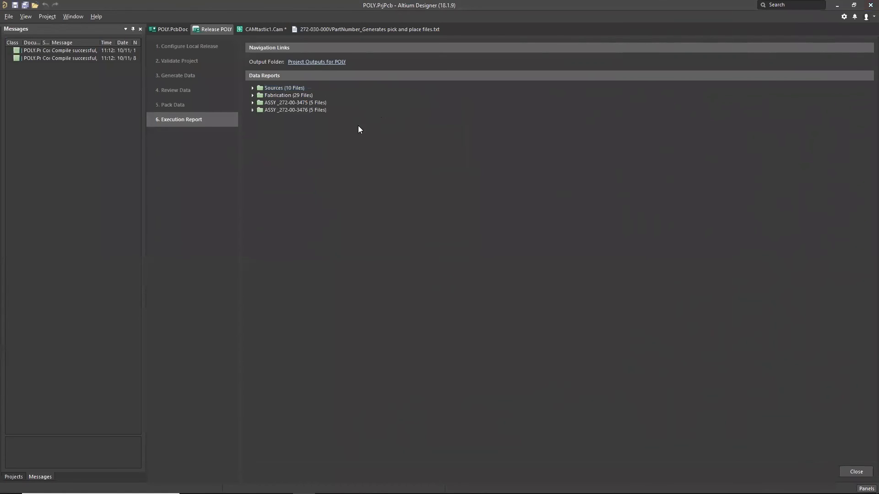
- Open the Project Outputs for POLY folder in File Explorer
left_click(316, 61)
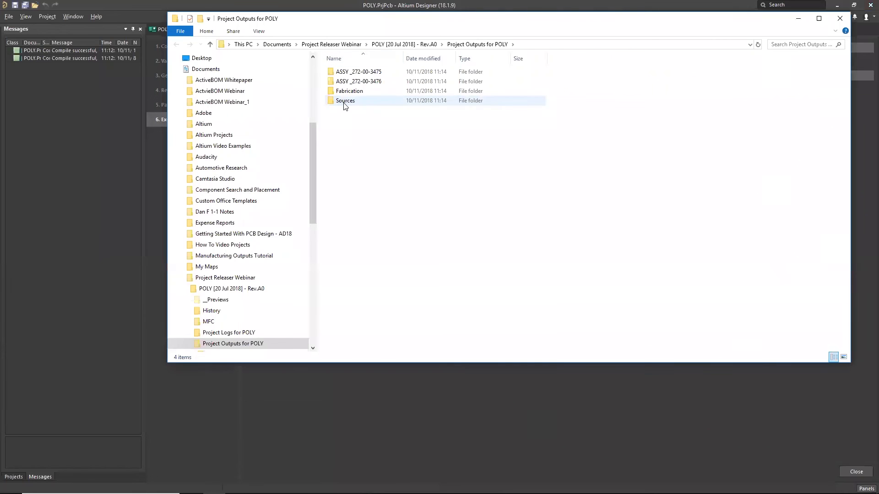
- Send the ASSY _272-00-3475 folder in POLY's Project Outputs to a zip archive, then close Explorer
double_click(345, 100)
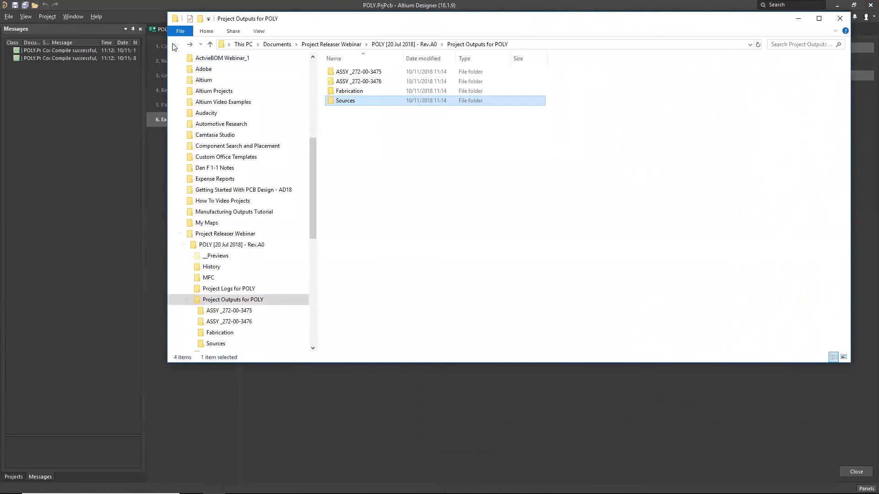
double_click(349, 91)
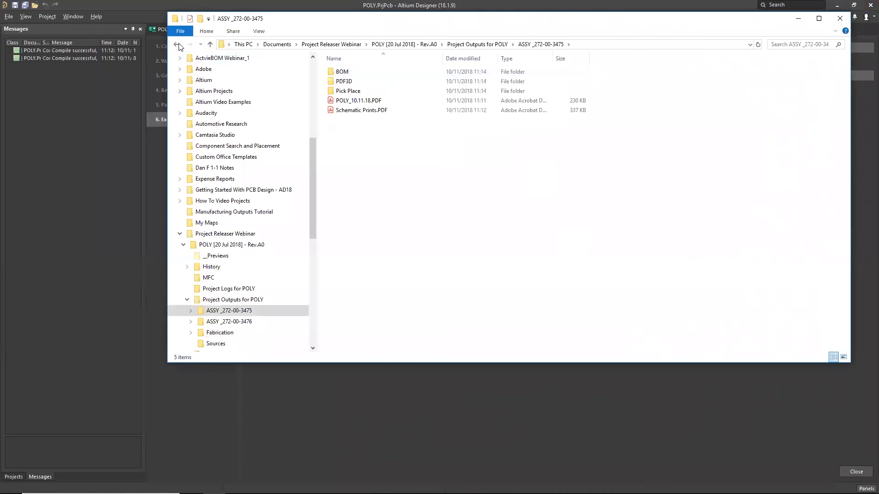
left_click(177, 45)
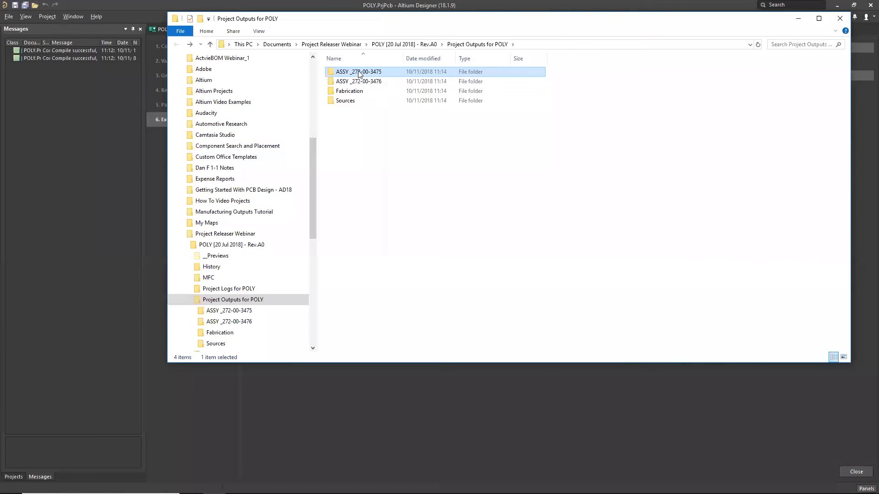
right_click(359, 72)
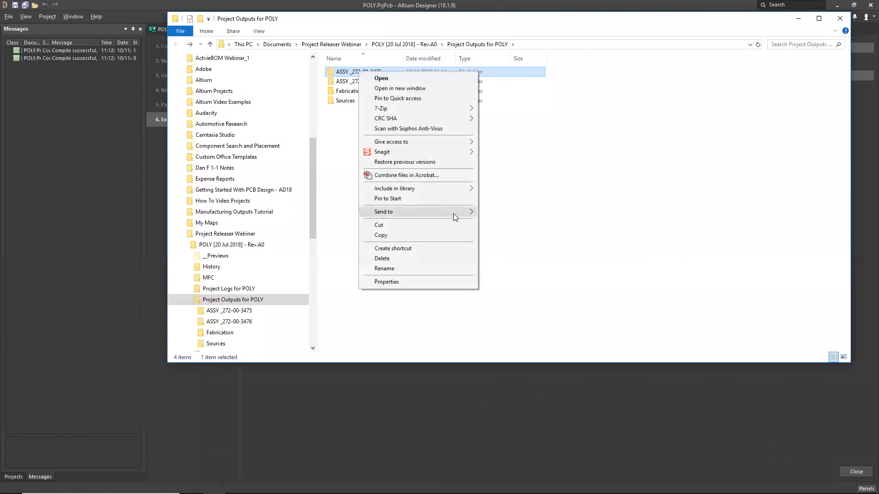
left_click(527, 227)
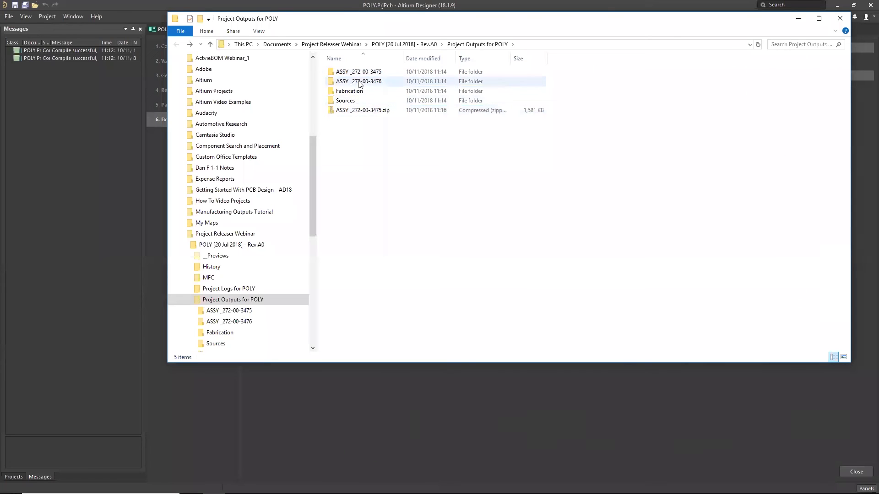
mouse_move(358, 81)
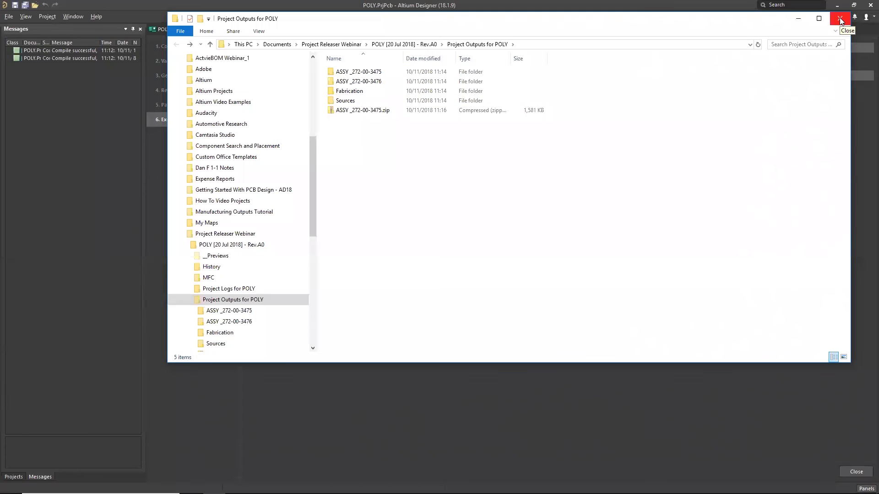
left_click(840, 18)
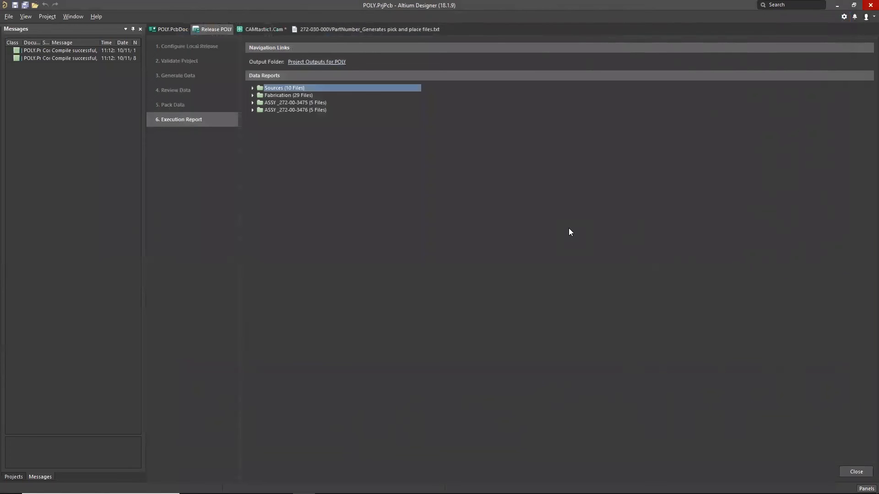
mouse_move(630, 258)
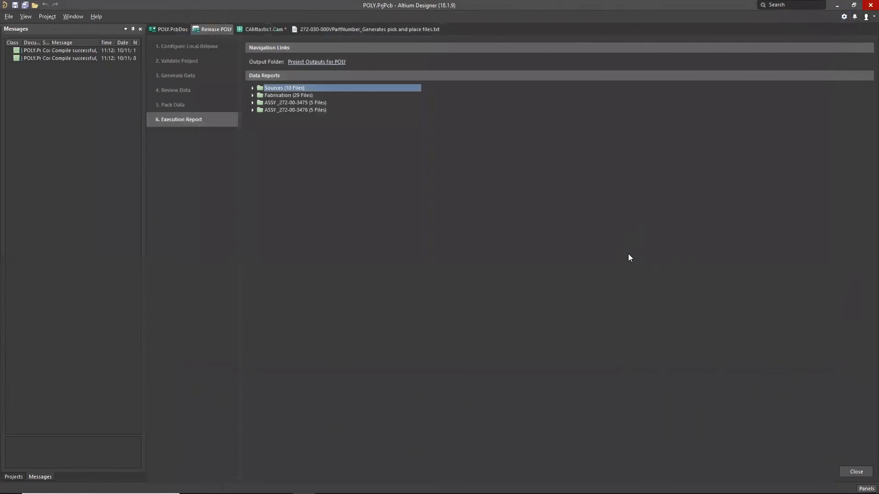
mouse_move(620, 238)
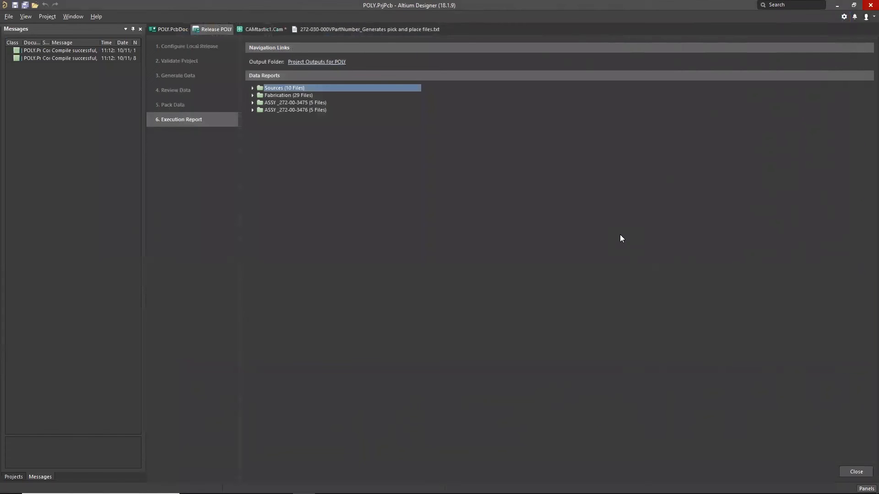
mouse_move(587, 201)
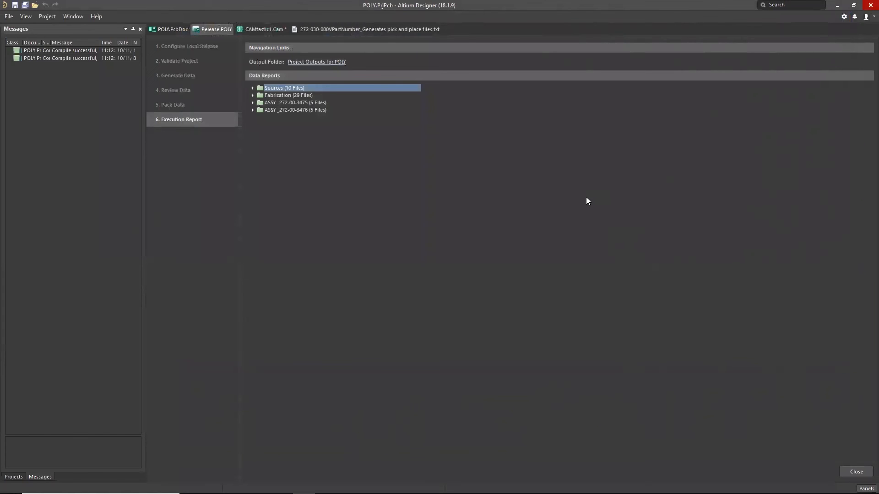